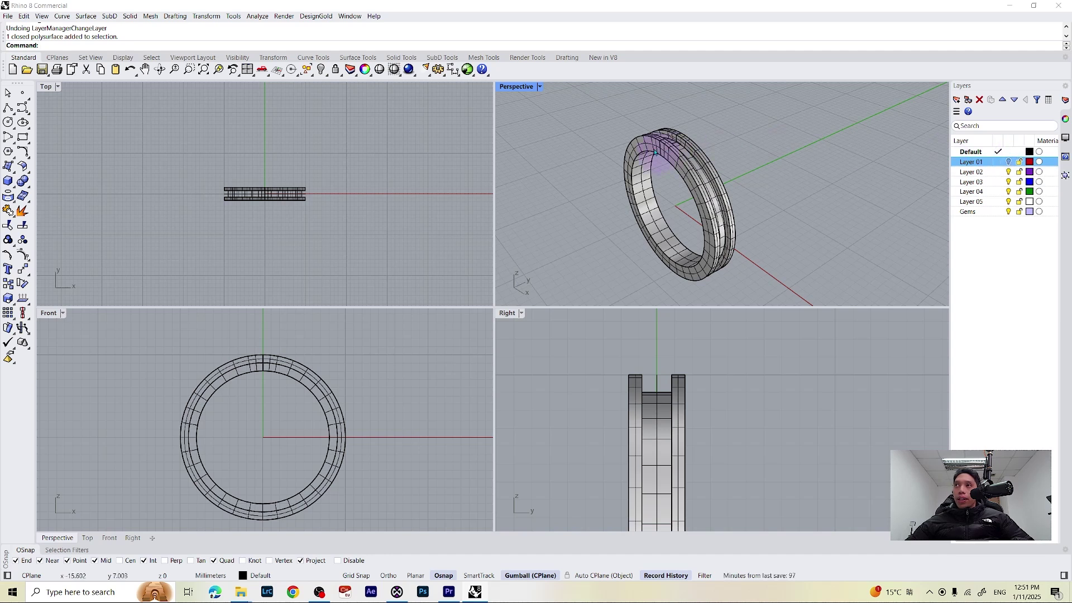
- Delete the swept band polysurface, keeping the profile curve and rail circles
key(Delete)
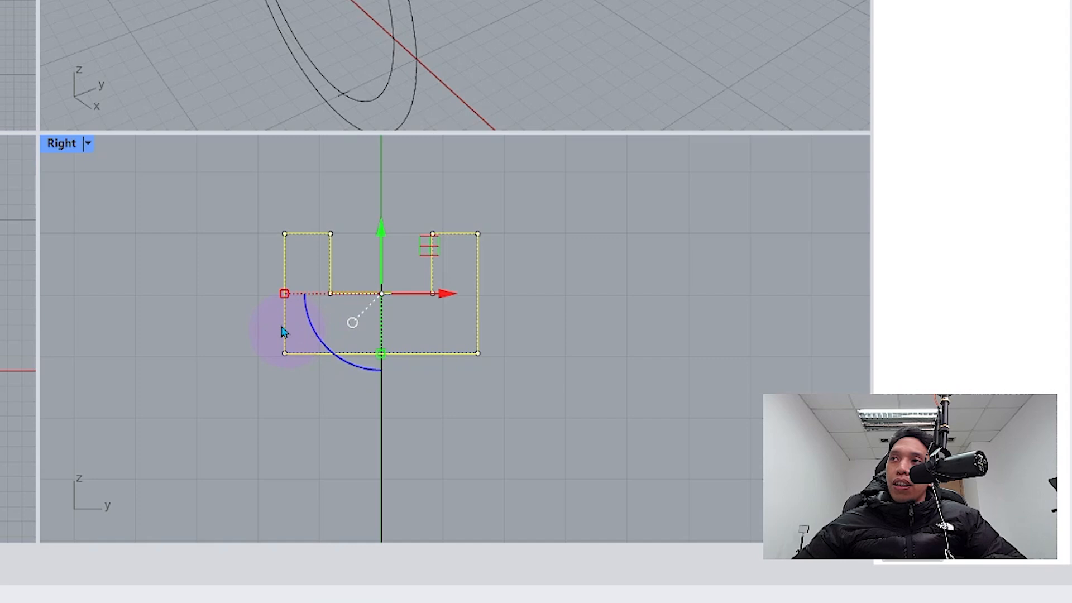
mouse_move(490, 336)
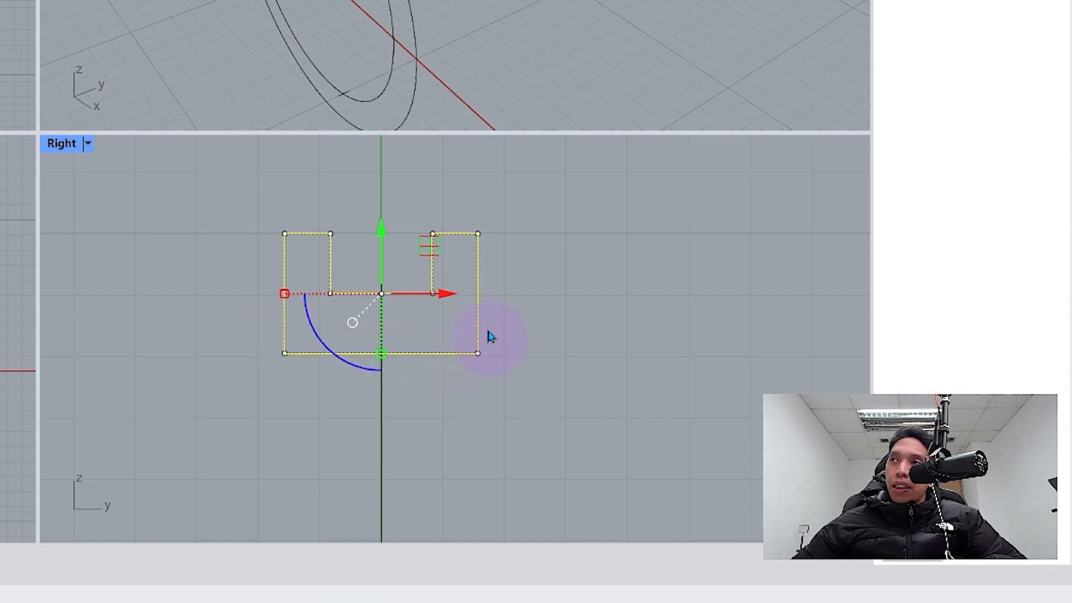
mouse_move(455, 335)
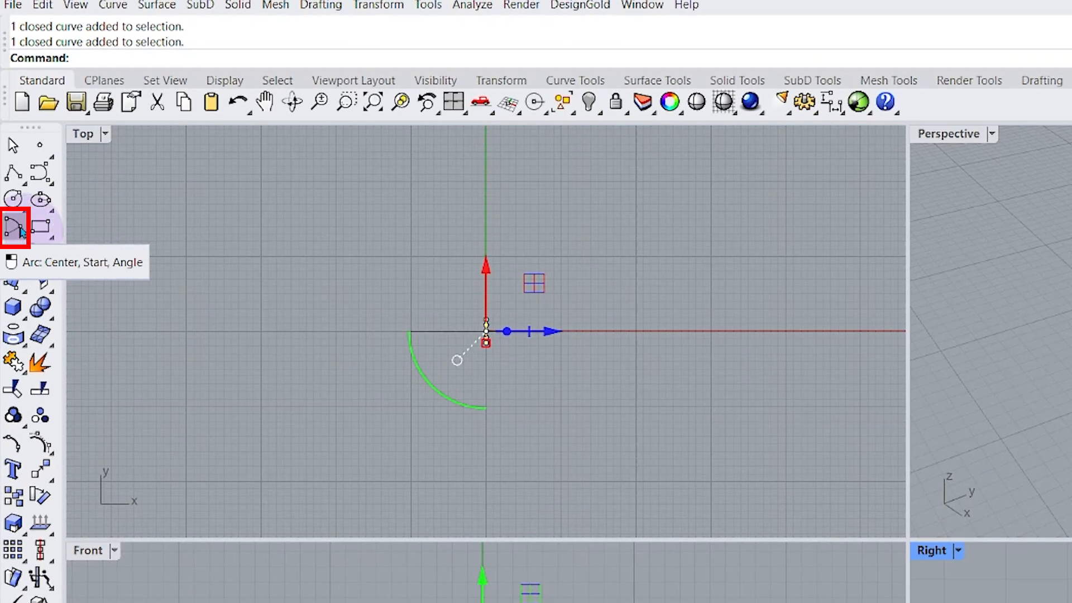
- Draw a Start-End-Point arc between the profile sides through its bottom midpoint
click(13, 226)
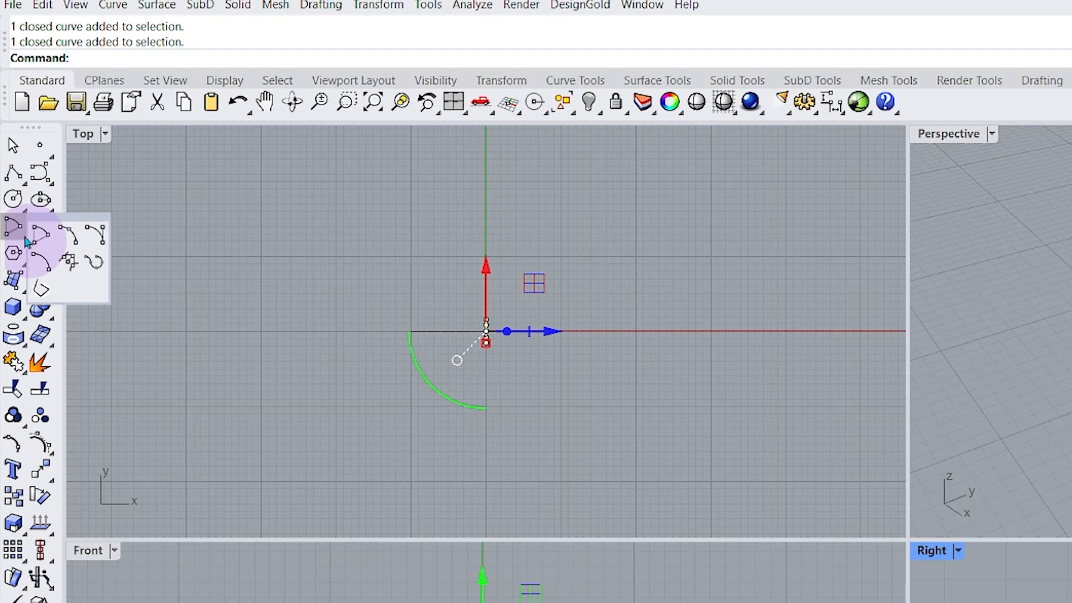
mouse_move(67, 233)
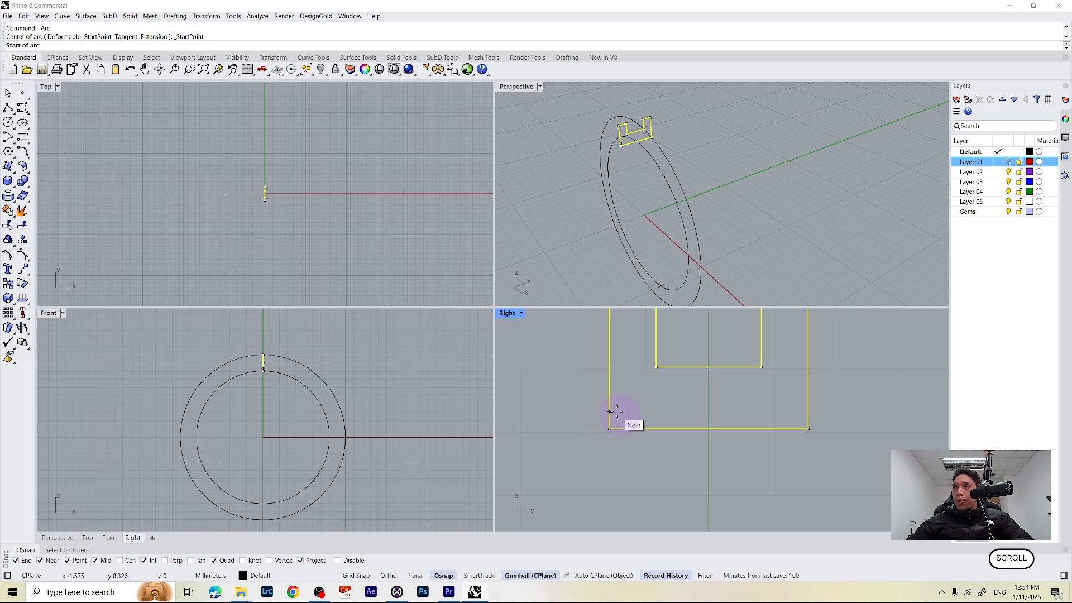
mouse_move(610, 403)
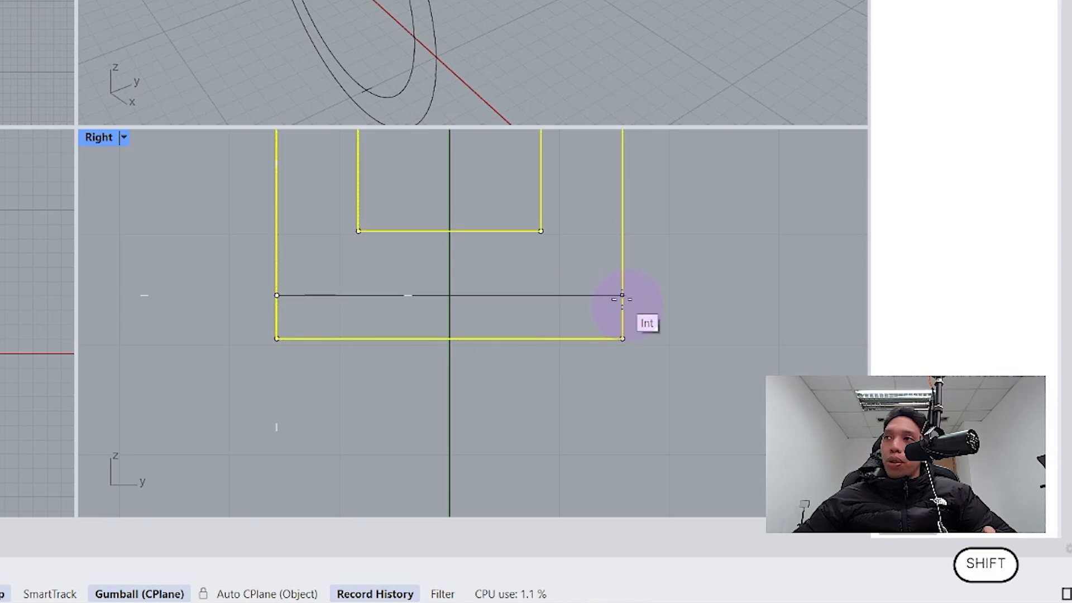
mouse_move(450, 295)
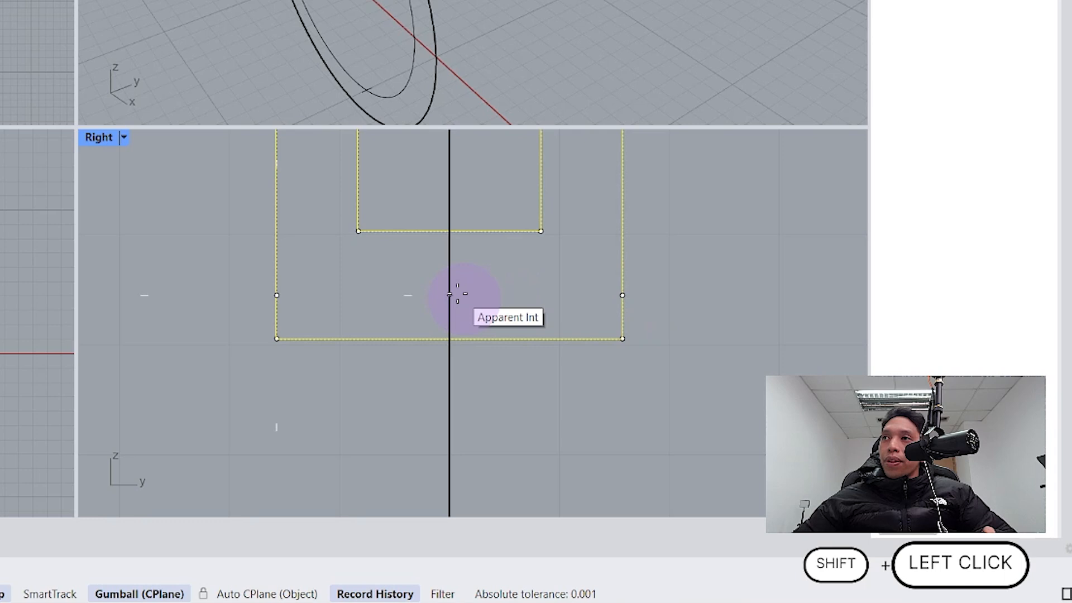
mouse_move(547, 296)
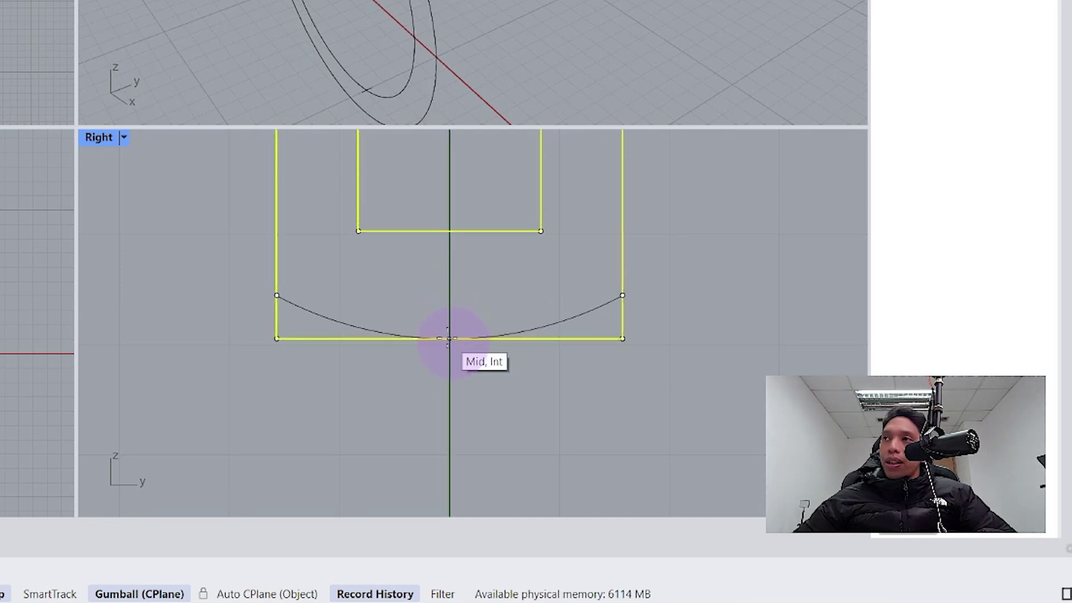
click(561, 316)
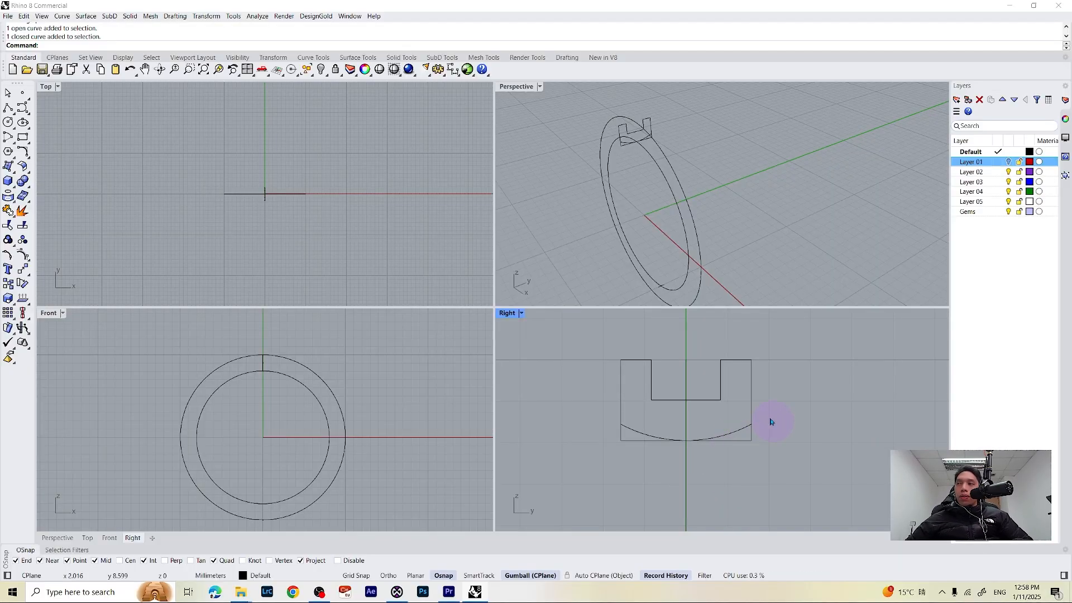
mouse_move(311, 371)
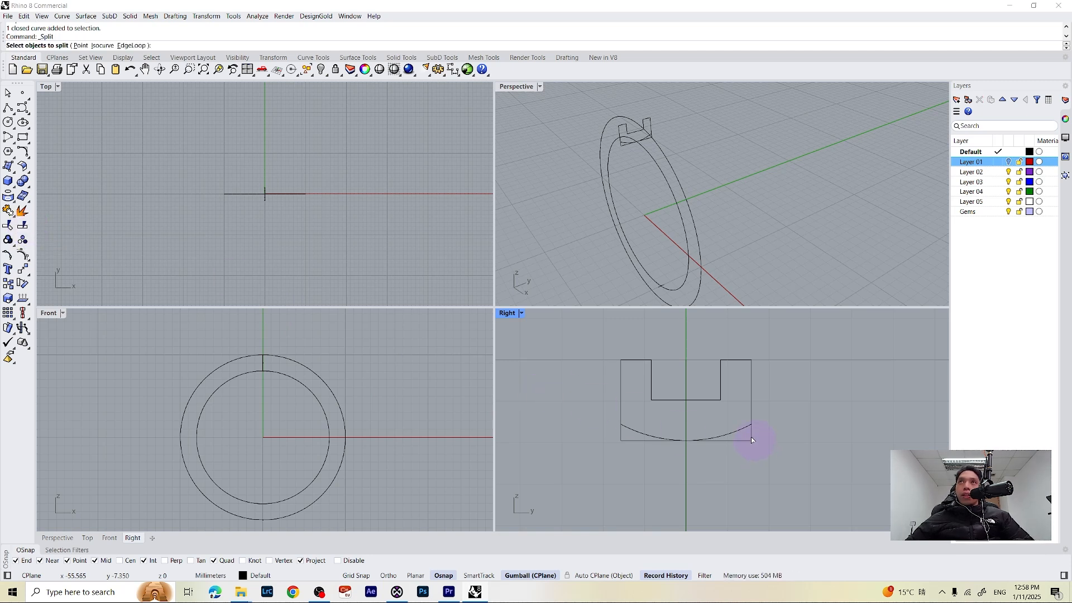
- Split the profile with the arc and delete the two leftover flat bottom pieces
click(752, 440)
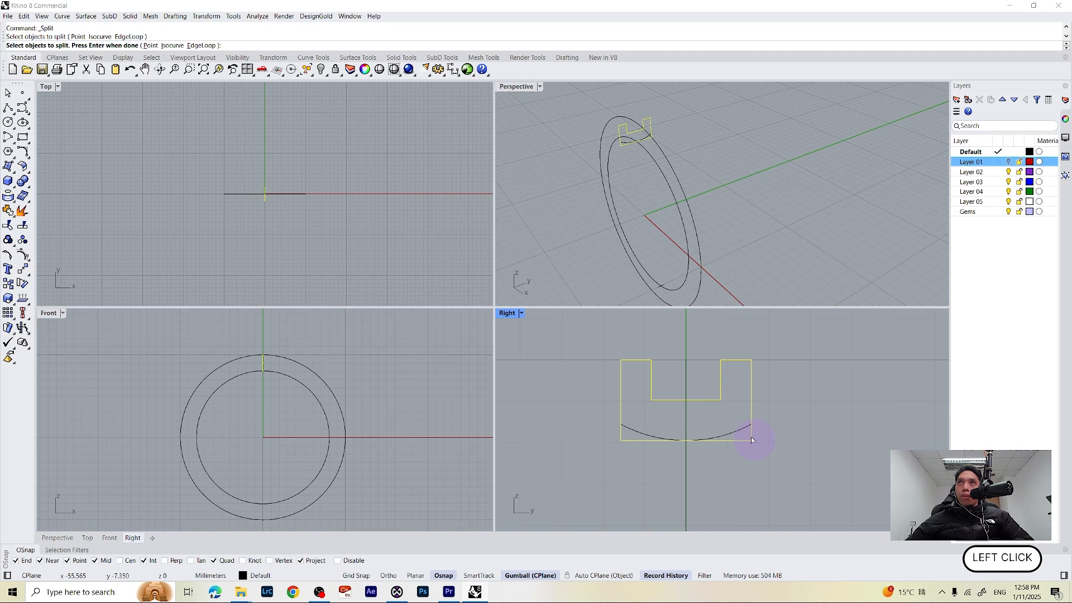
key(Return)
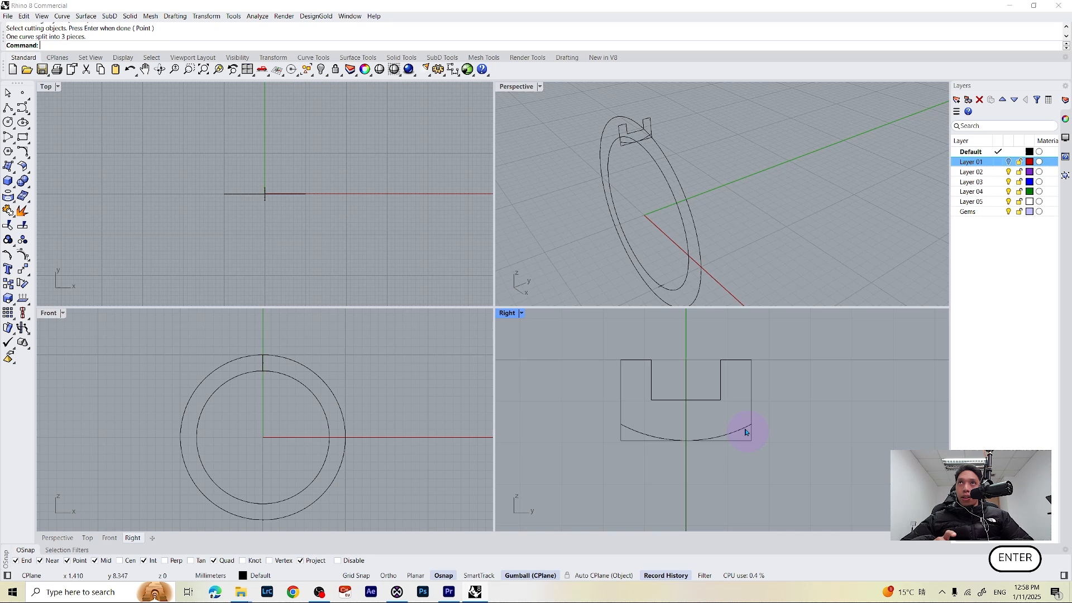
click(745, 433)
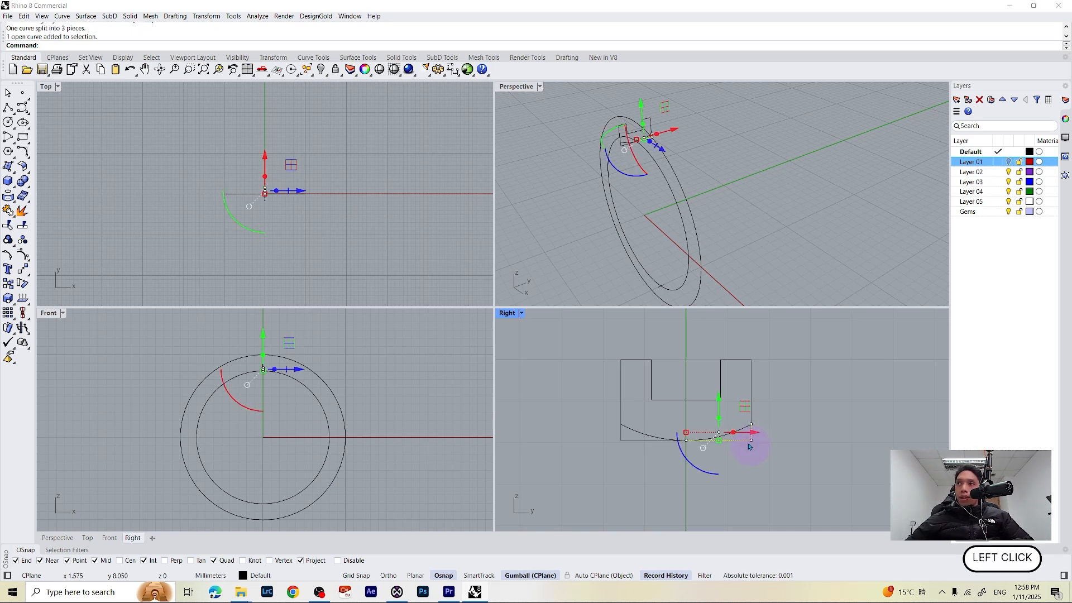
key(Delete)
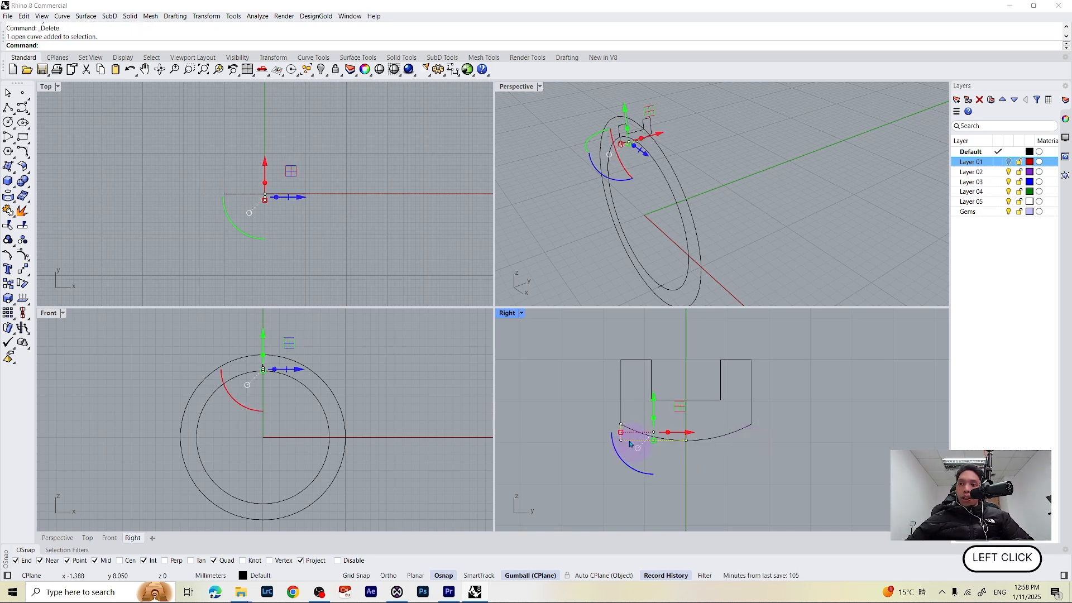
key(Delete)
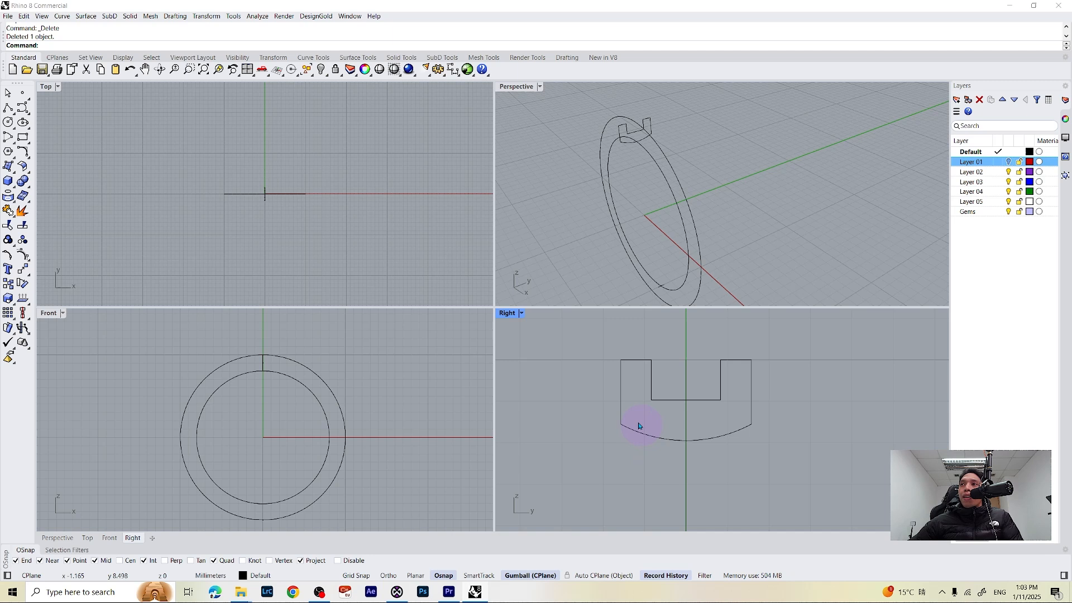
mouse_move(608, 436)
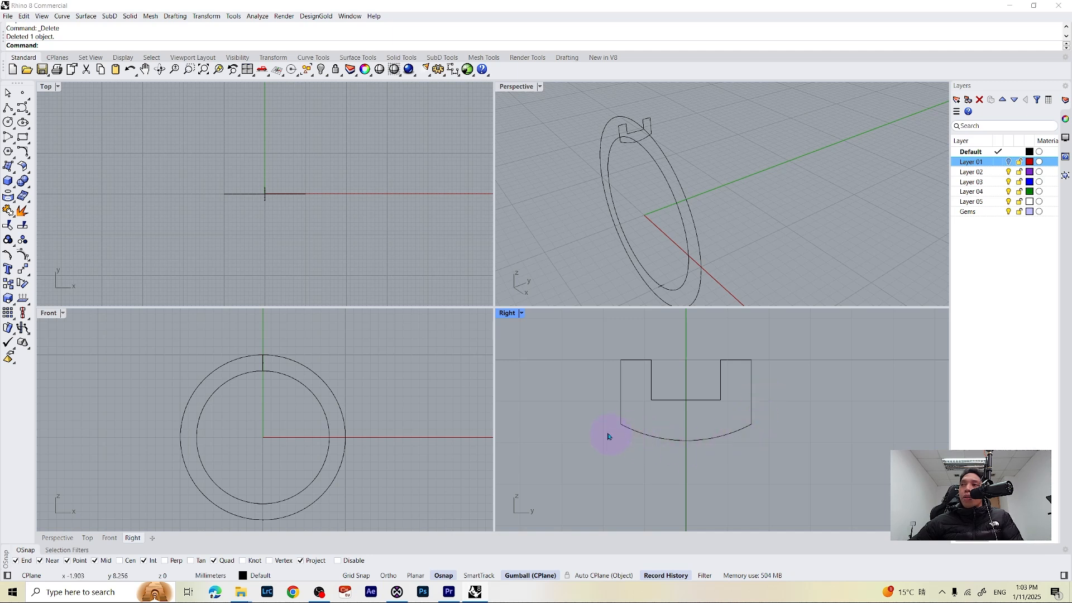
mouse_move(602, 365)
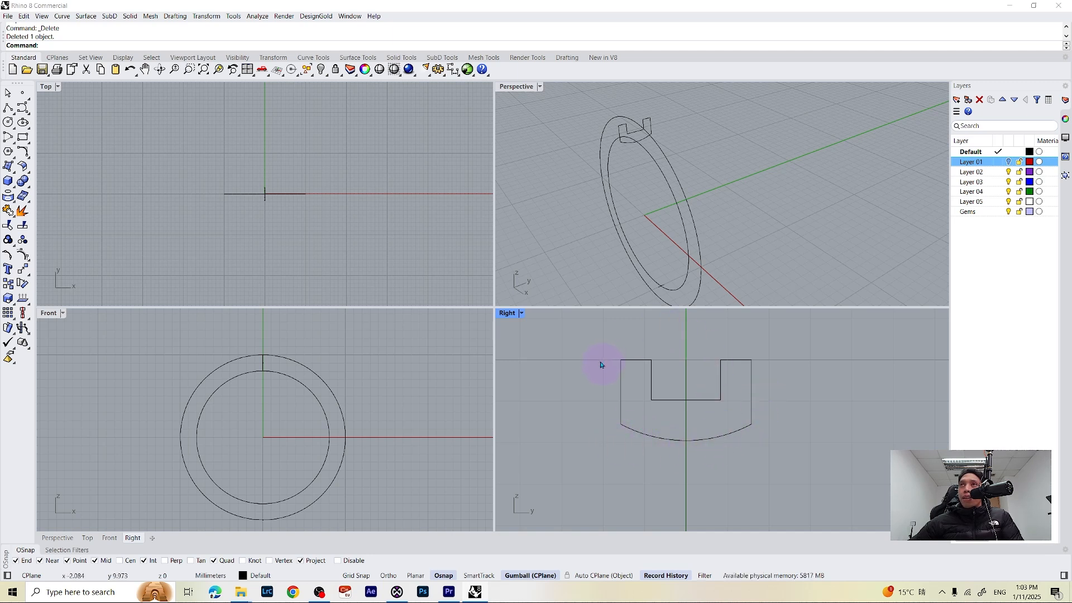
mouse_move(620, 399)
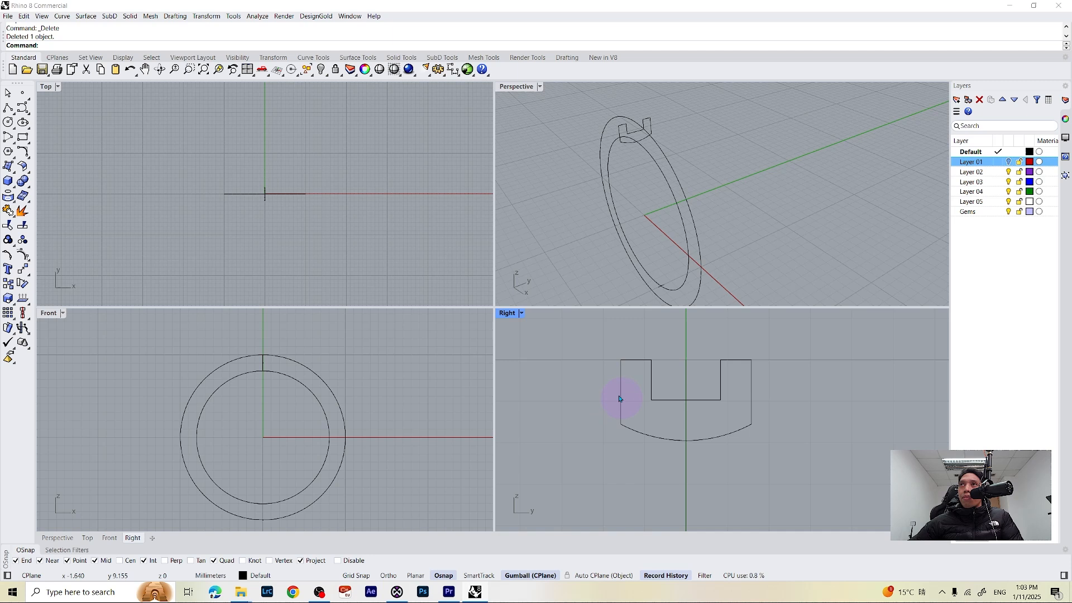
mouse_move(622, 408)
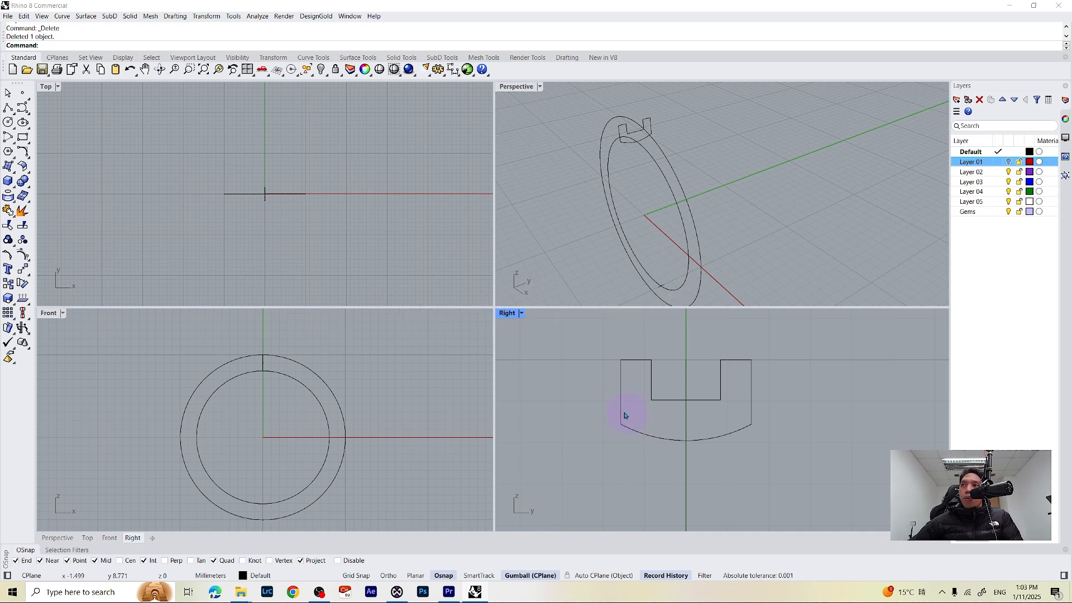
mouse_move(747, 433)
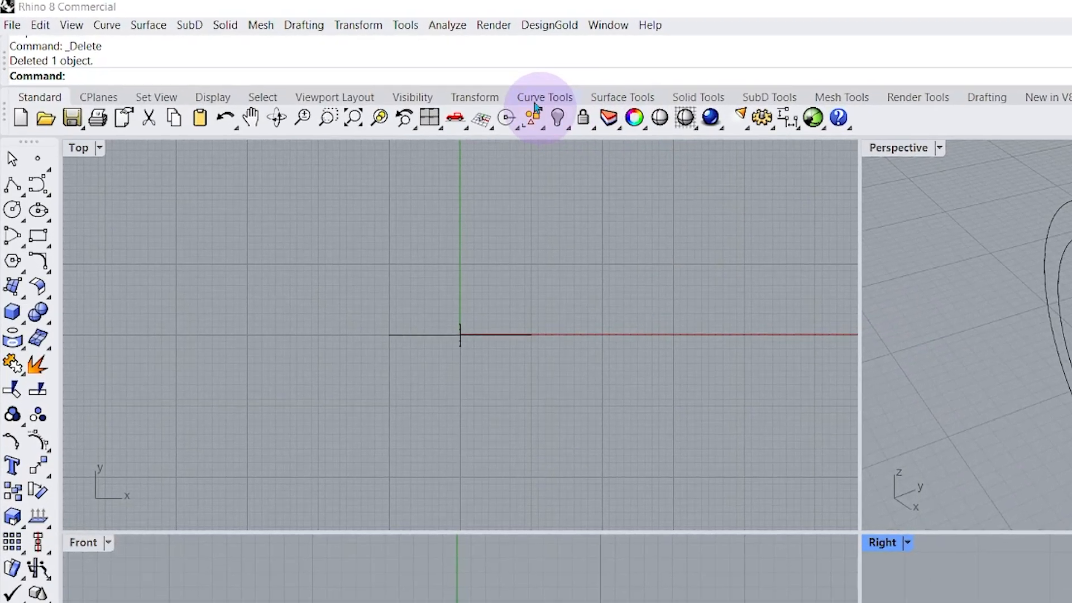
- Fillet the inner notch corners of the profile with radius 0.1, repeating for each corner
click(543, 96)
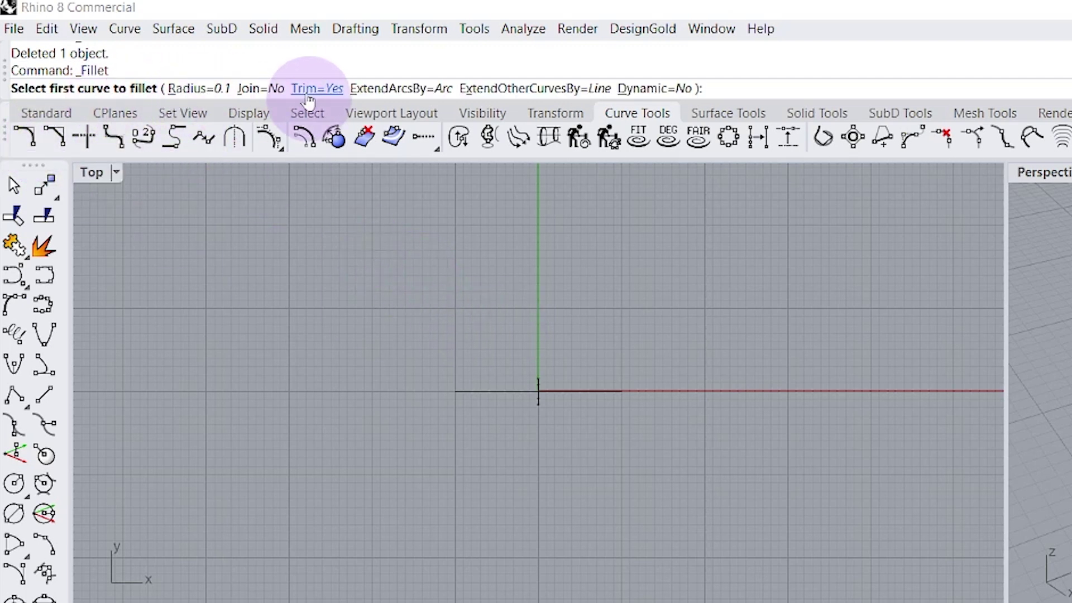
mouse_move(191, 88)
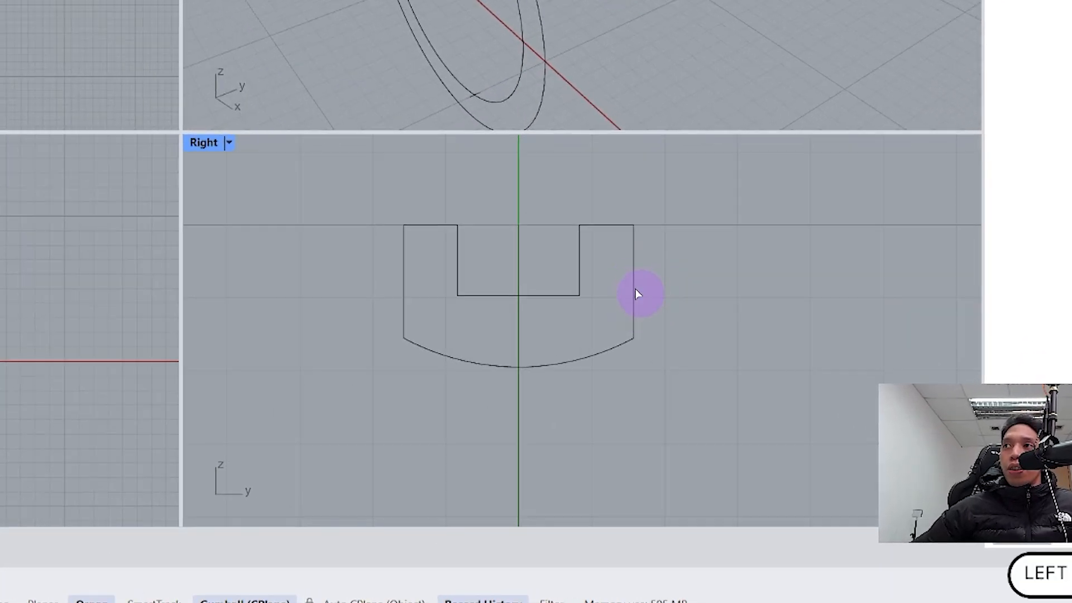
mouse_move(626, 348)
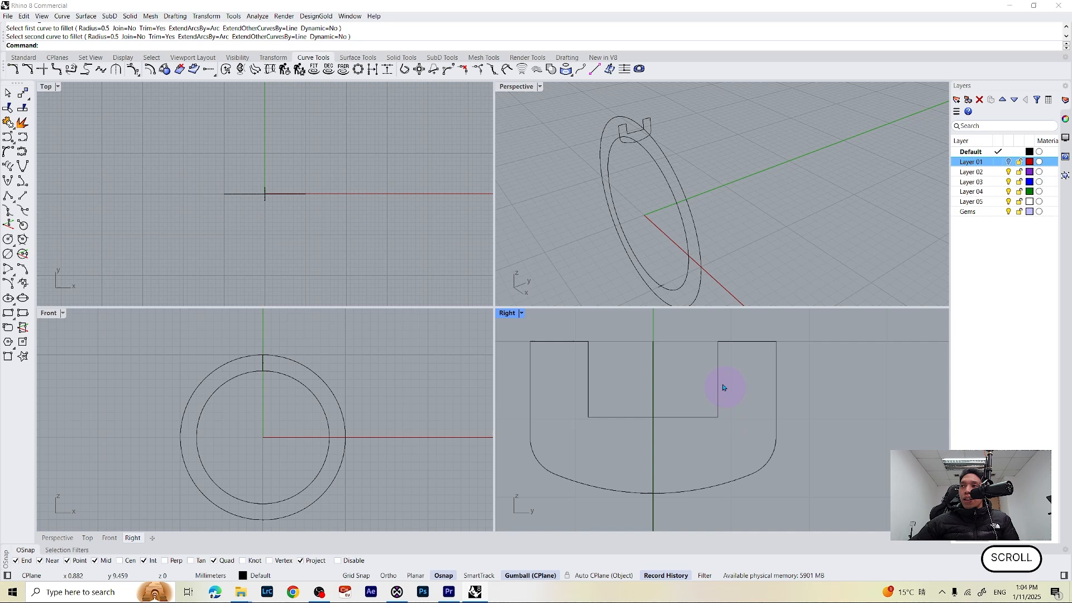
mouse_move(707, 426)
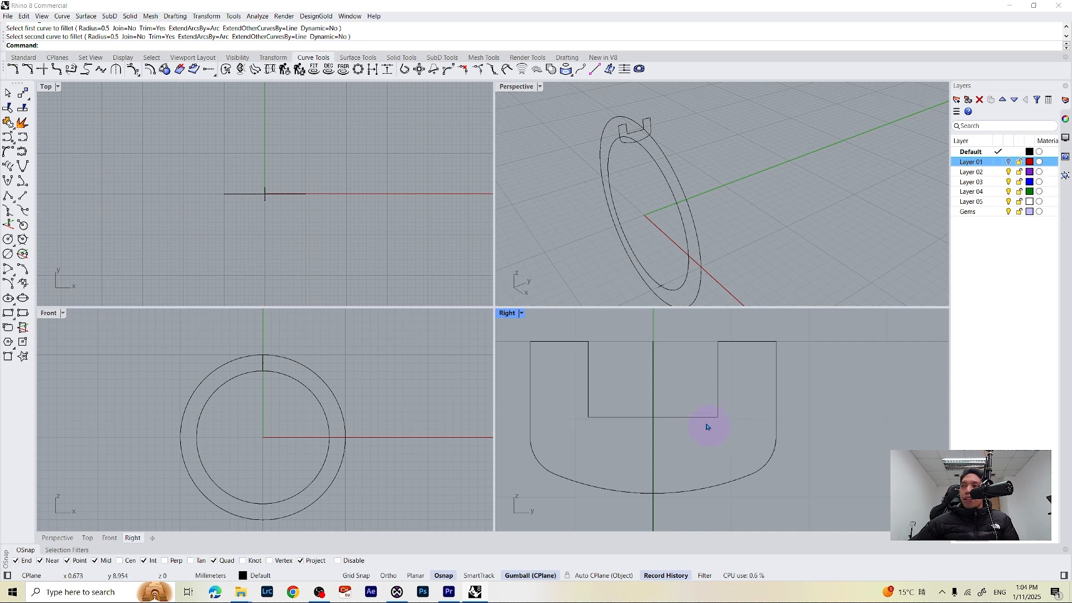
mouse_move(710, 427)
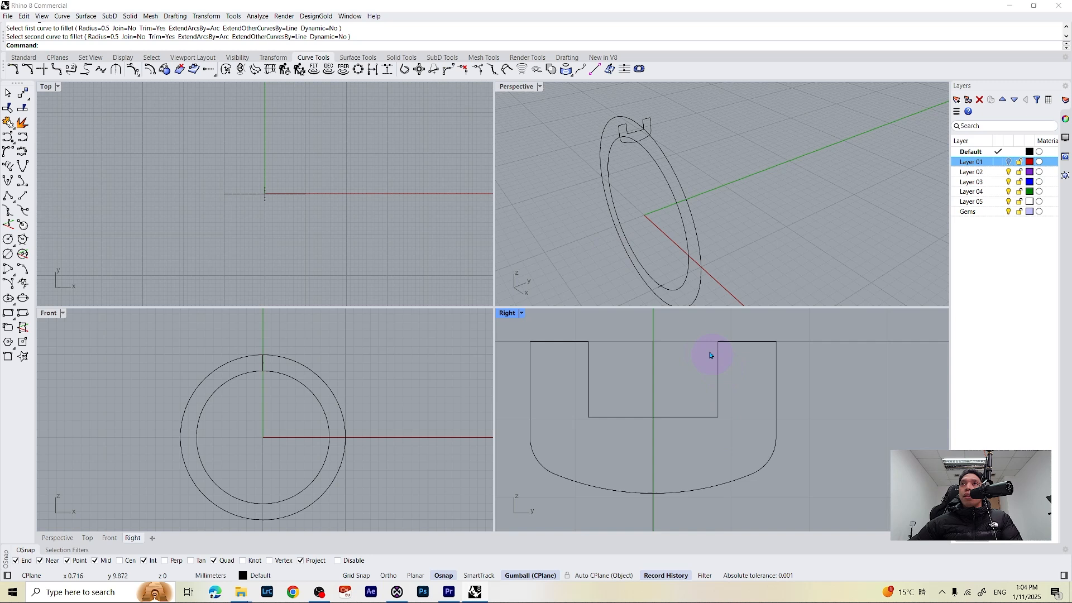
click(711, 355)
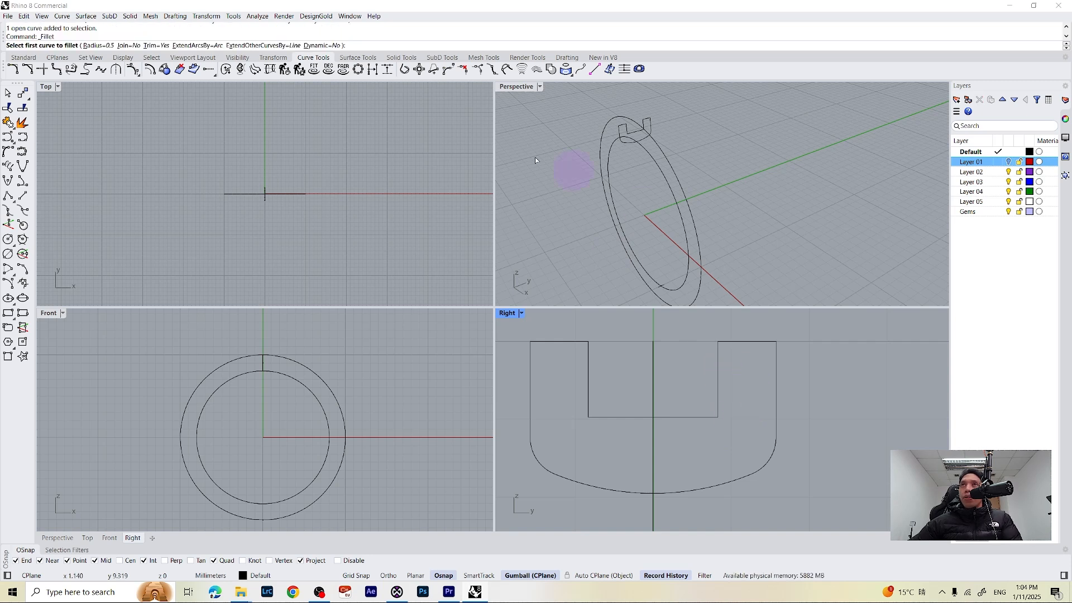
mouse_move(100, 45)
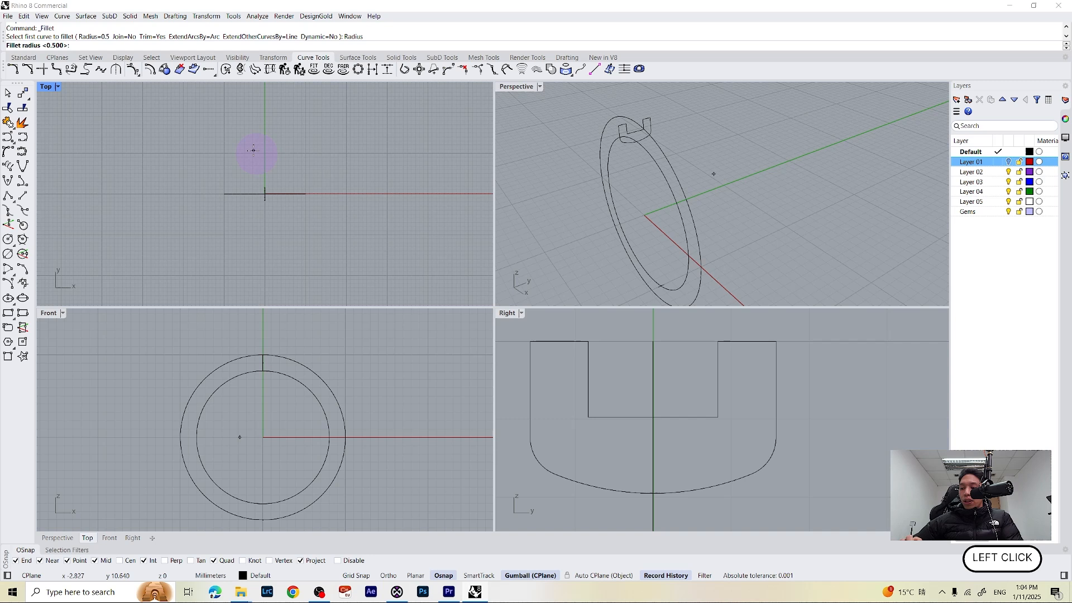
text(0.1)
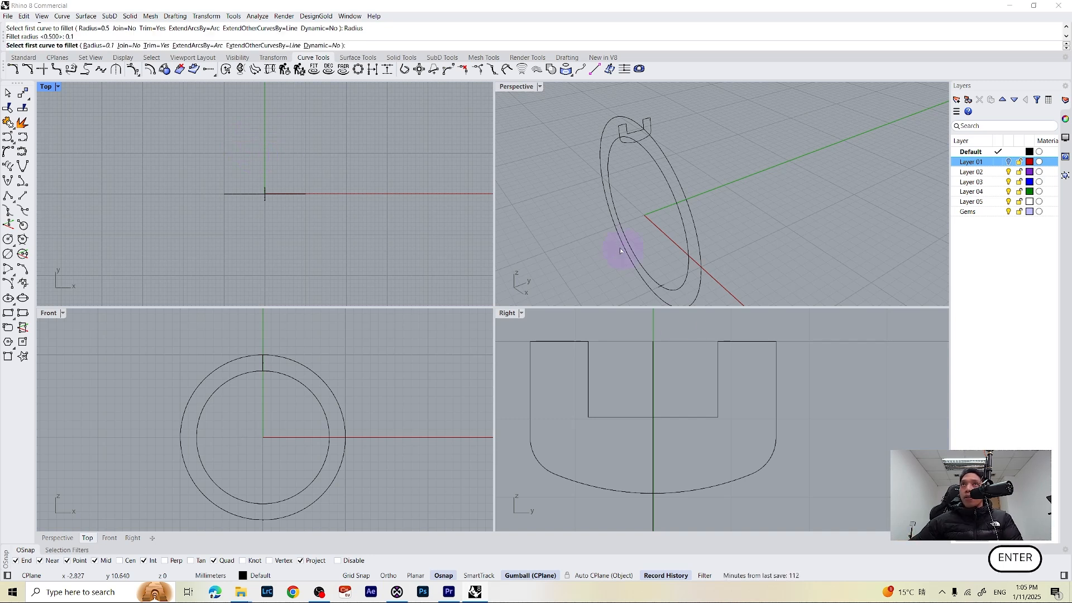
click(711, 422)
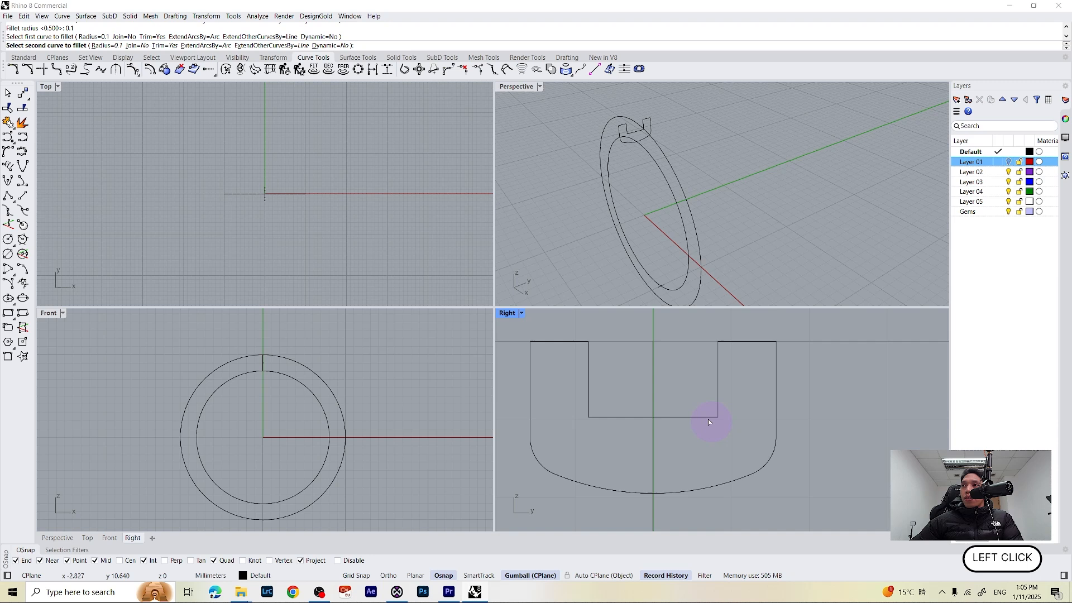
right_click(709, 422)
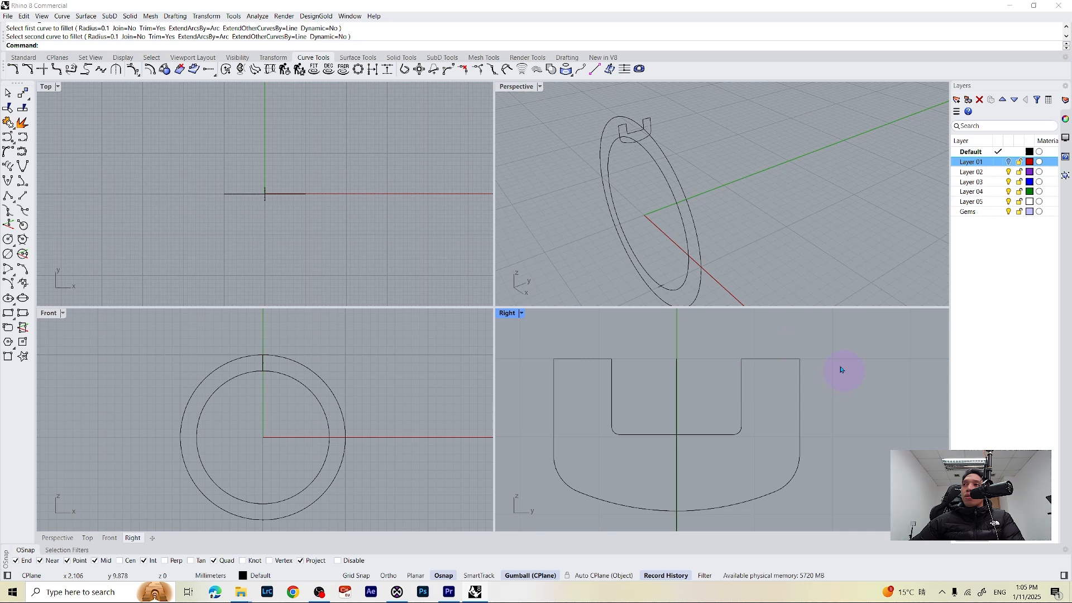
mouse_move(813, 388)
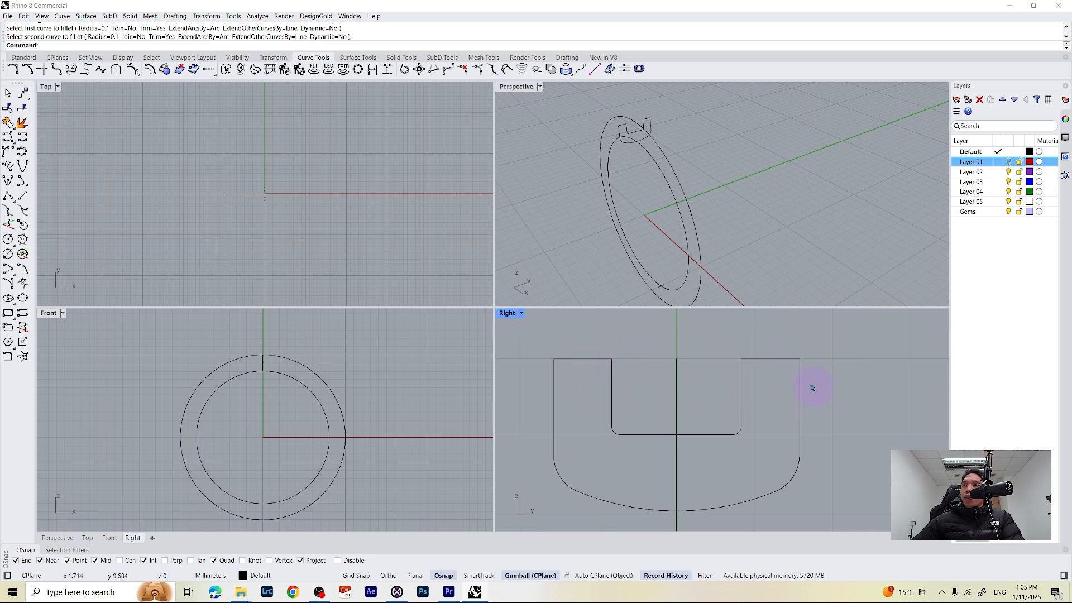
right_click(810, 399)
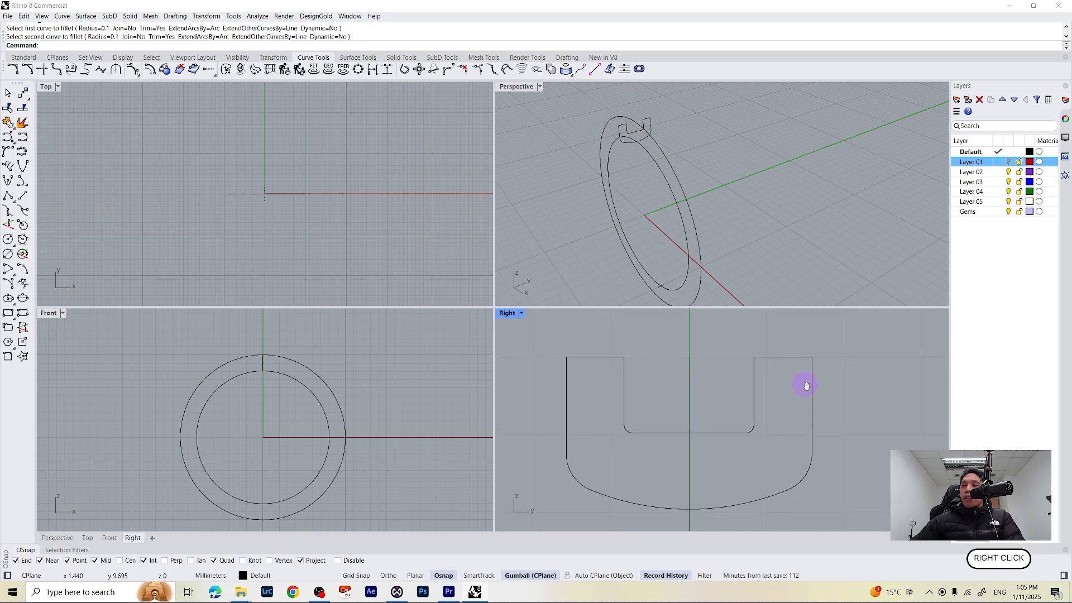
mouse_move(737, 372)
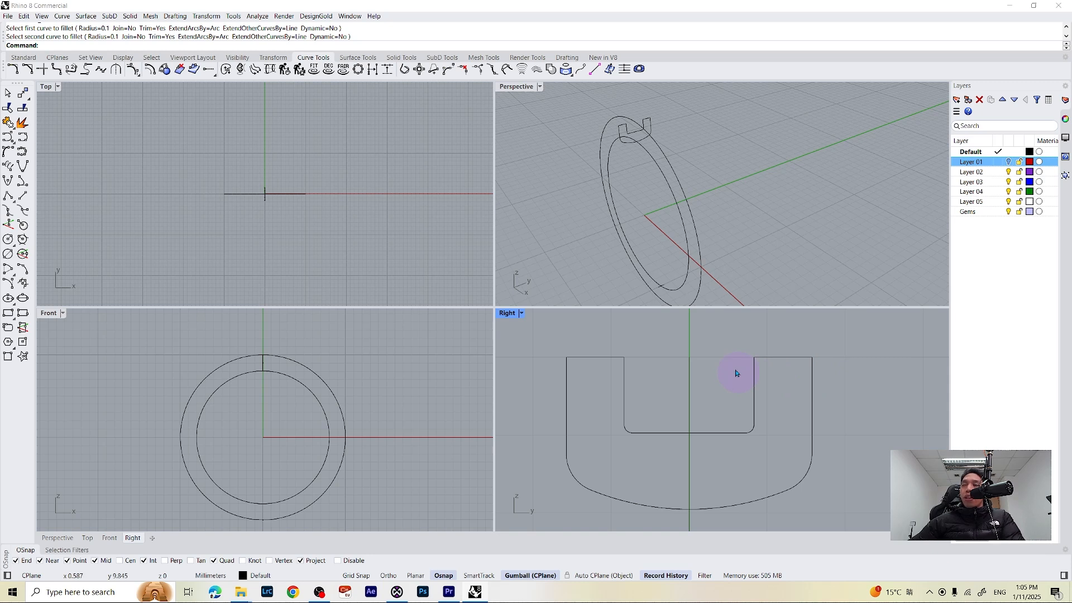
mouse_move(530, 512)
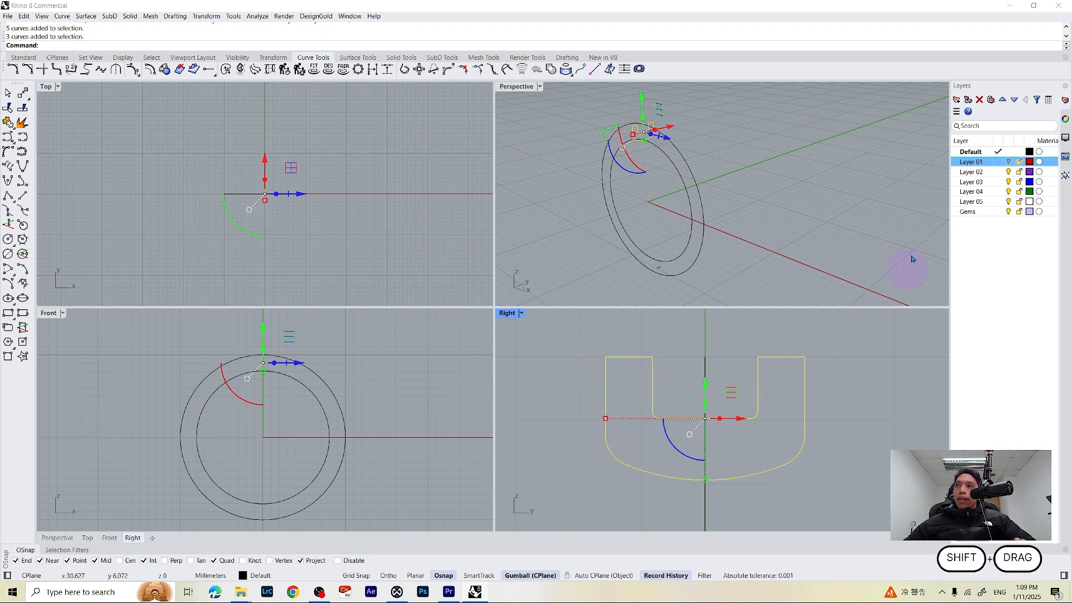
mouse_move(619, 236)
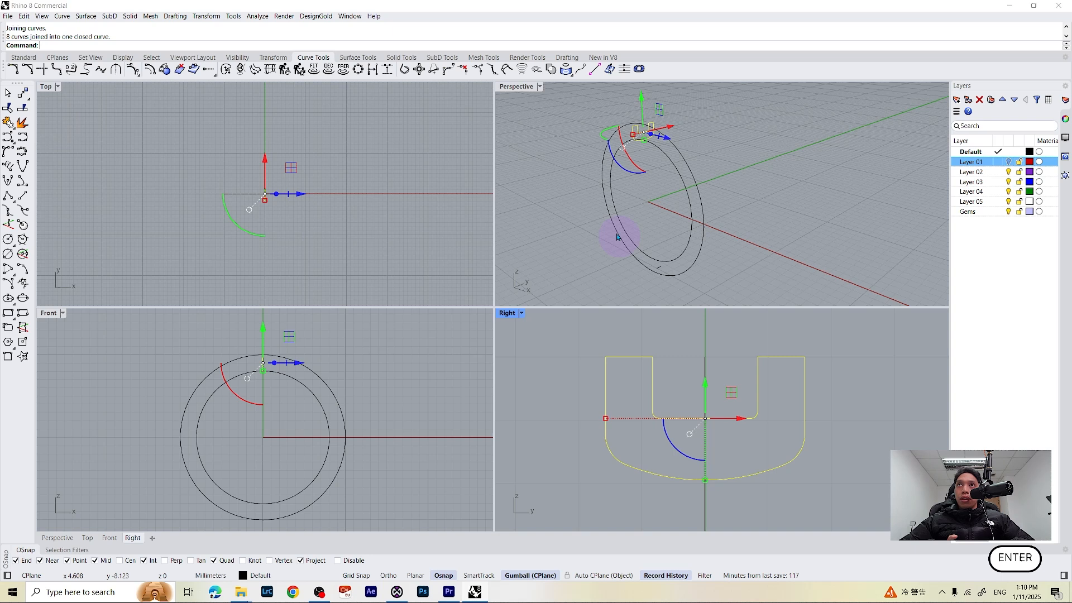
mouse_move(660, 204)
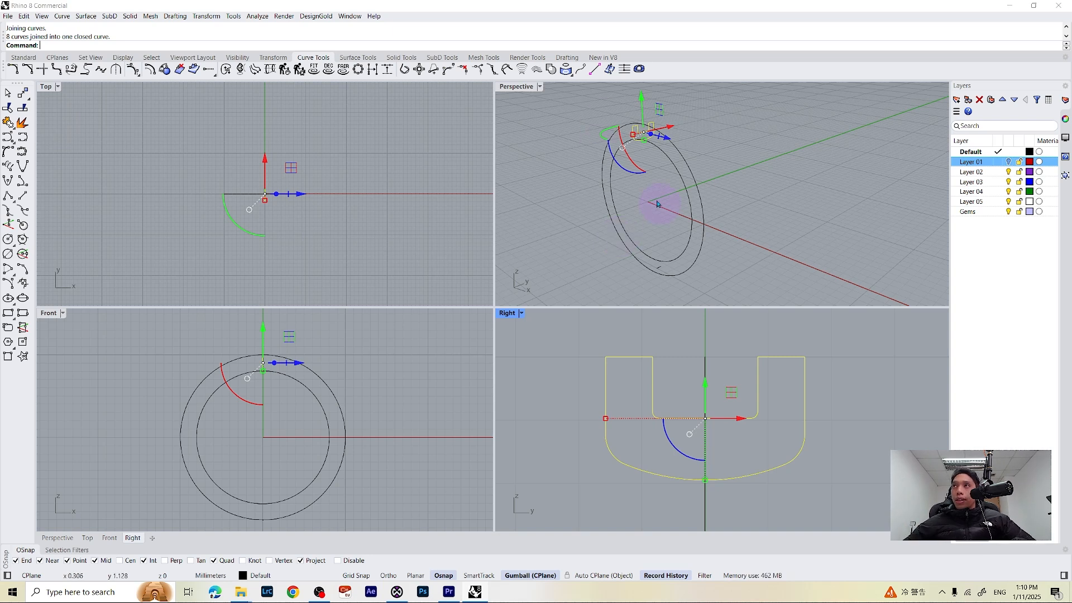
- Sweep1 the joined U-shaped profile around the circular rail to build the band
text(Sweep1)
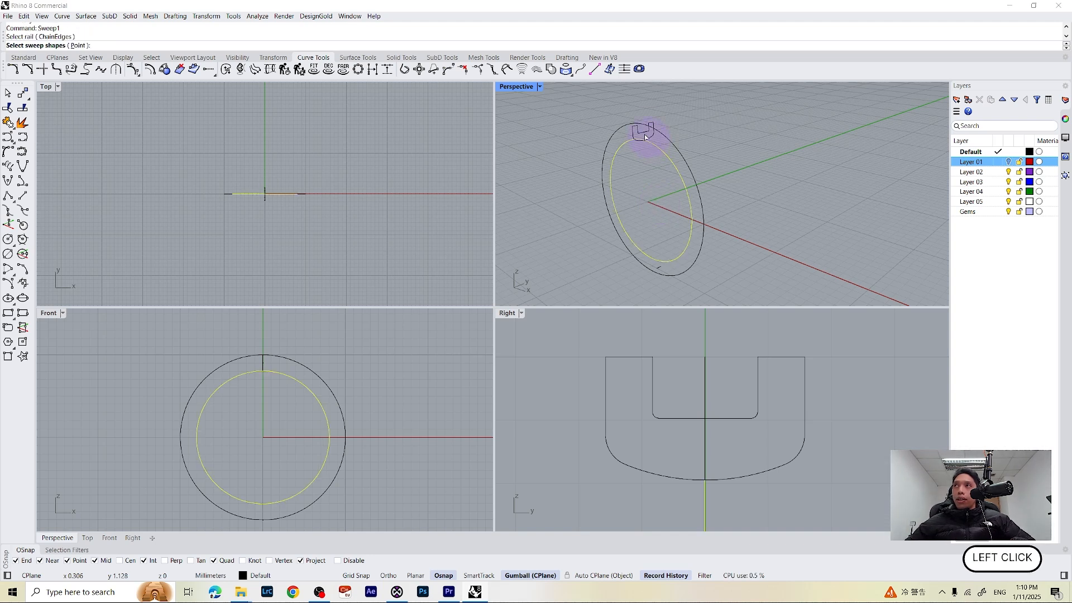
click(644, 133)
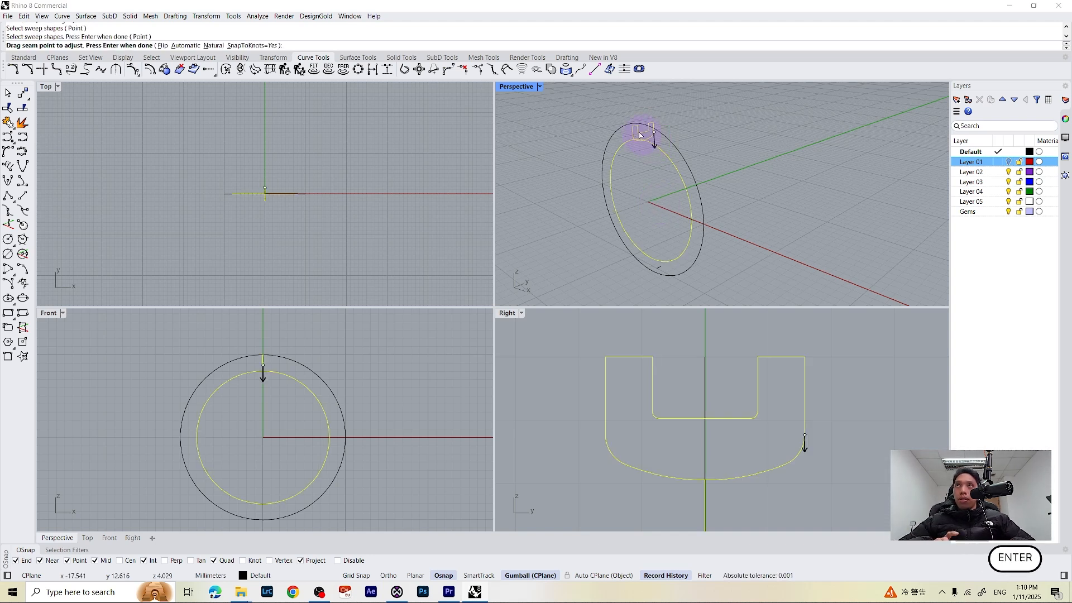
key(Return)
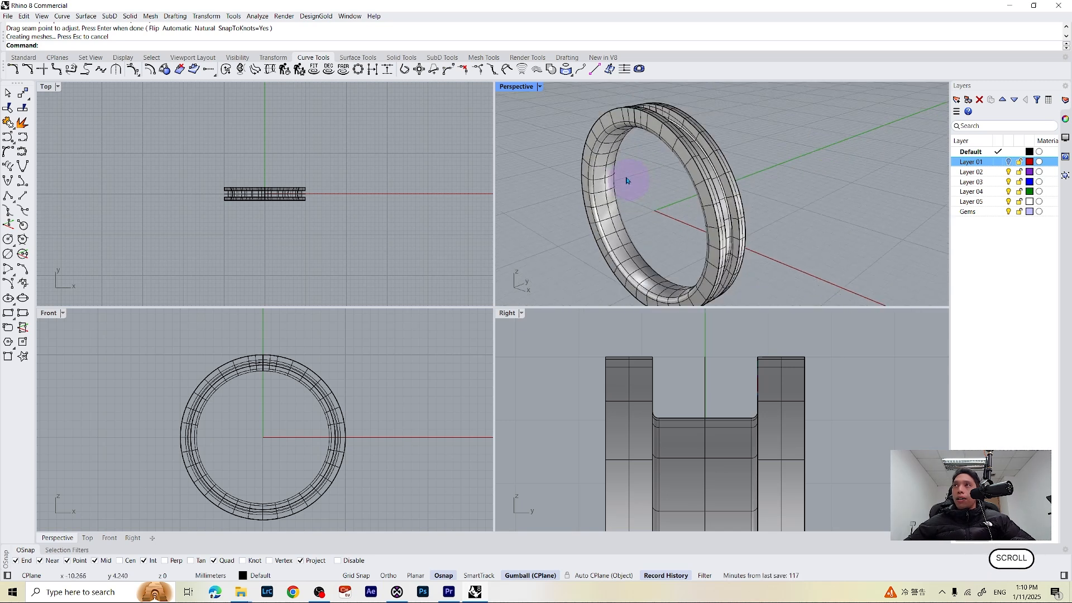
scroll(up, 3)
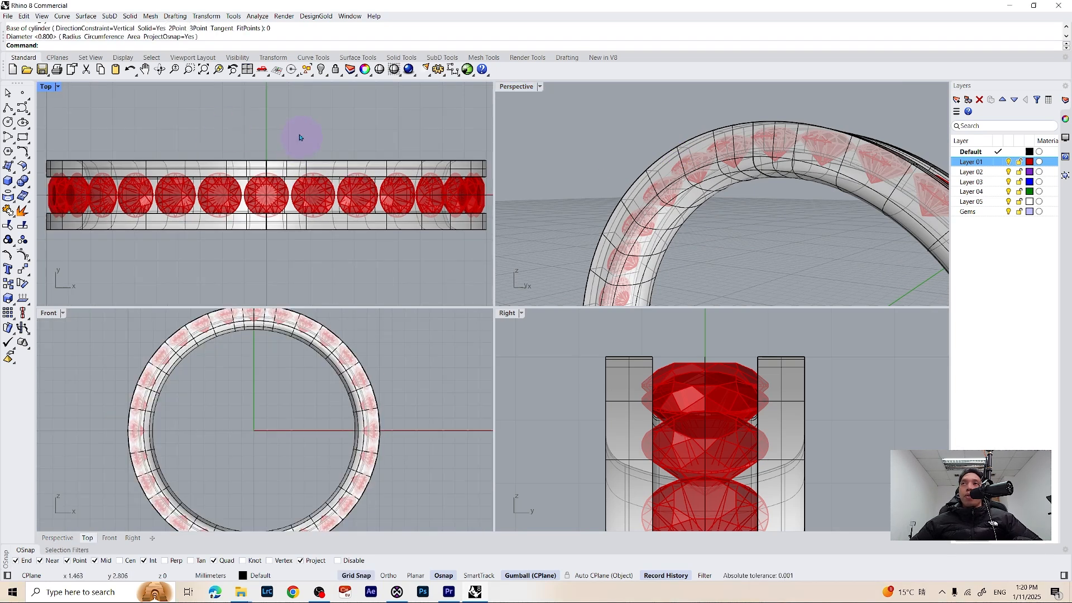
mouse_move(392, 127)
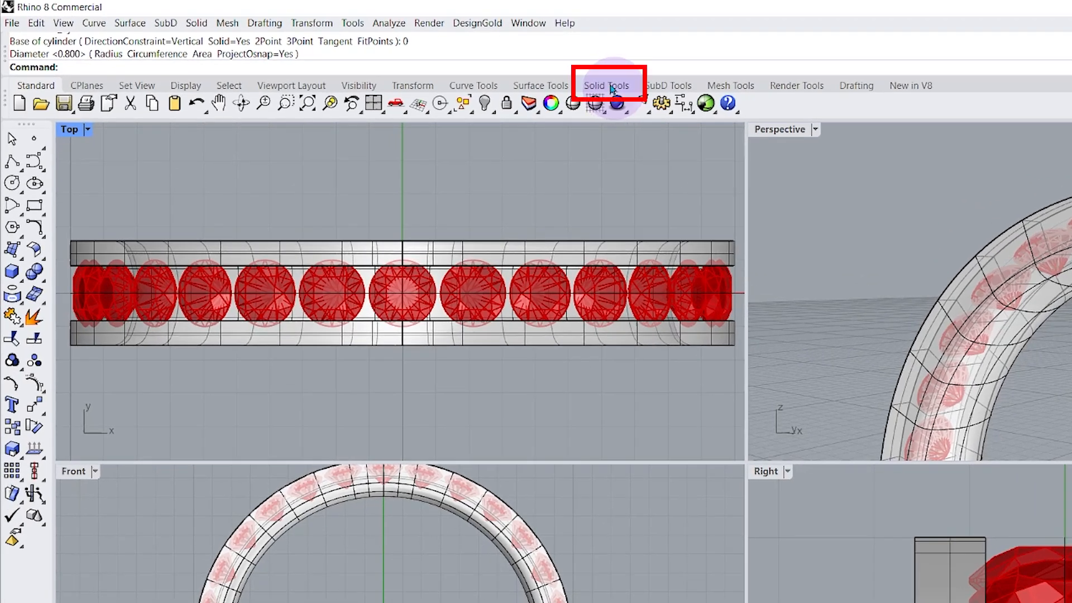
- Start a Cylinder from the Solid Tools centred on the middle gem
click(606, 85)
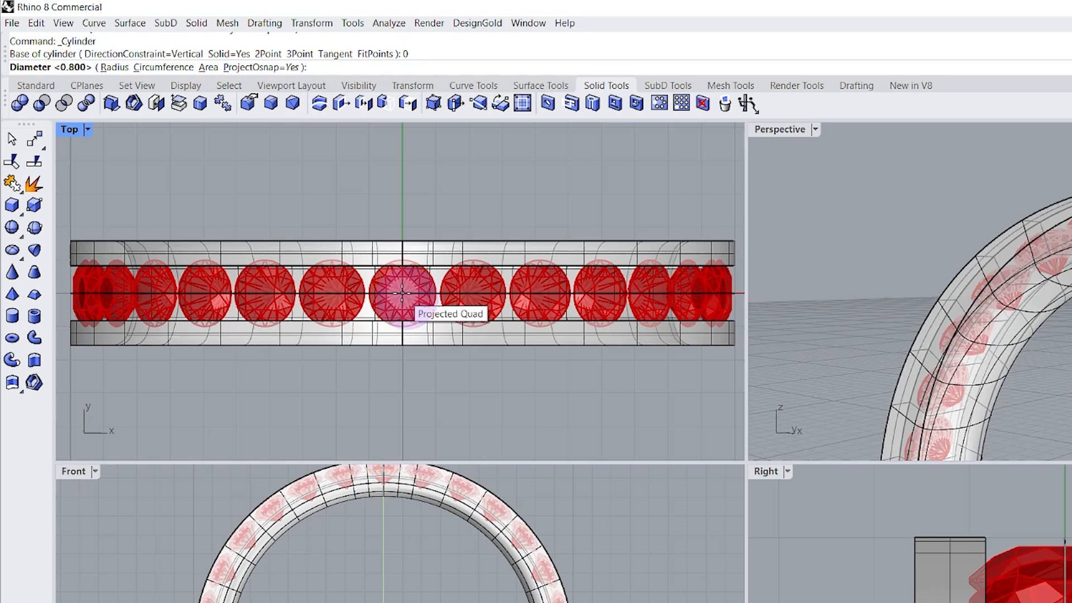
mouse_move(400, 292)
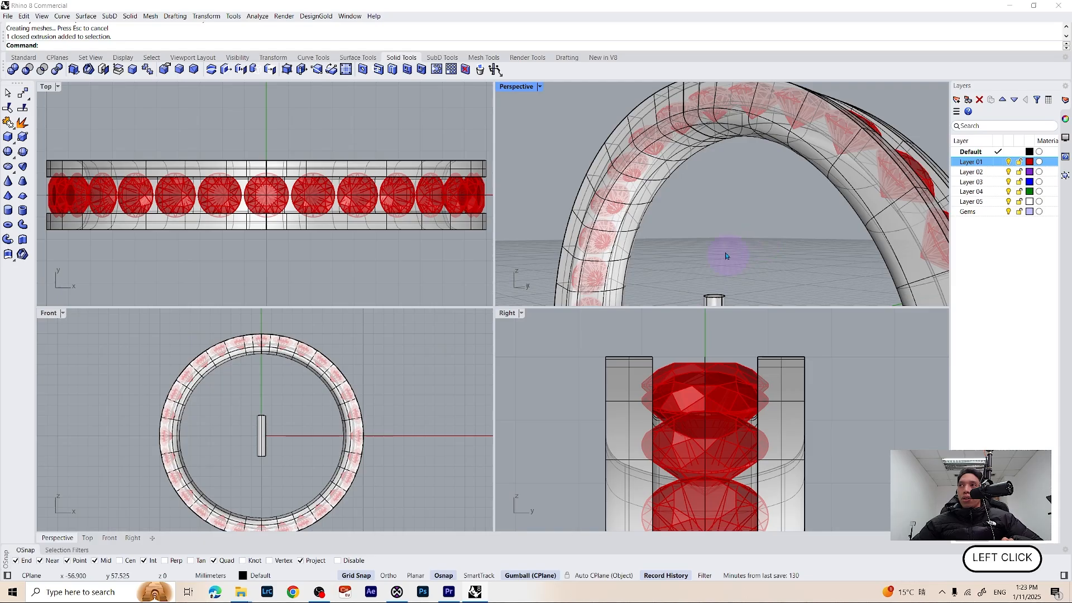
mouse_move(755, 231)
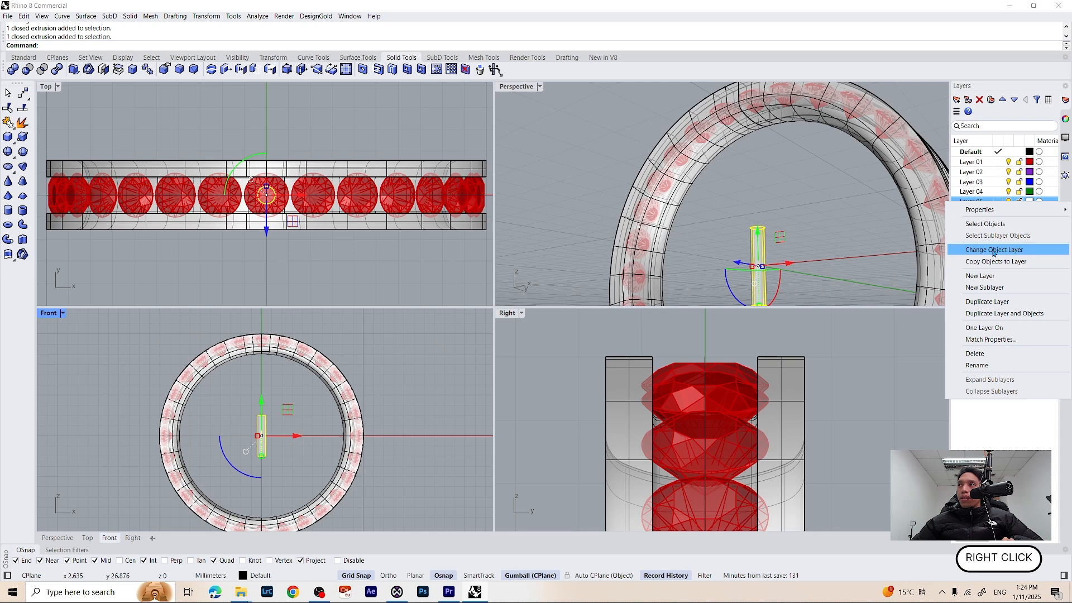
- Move the cylinder onto Layer 04 via Change Object Layer
click(992, 249)
text(ArrayPolar)
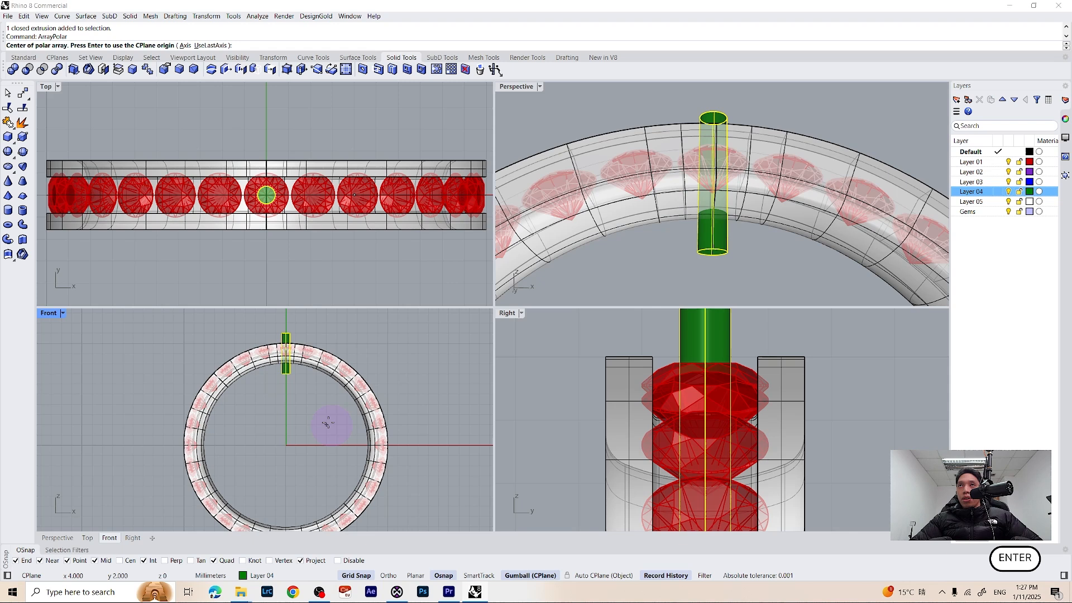
mouse_move(308, 383)
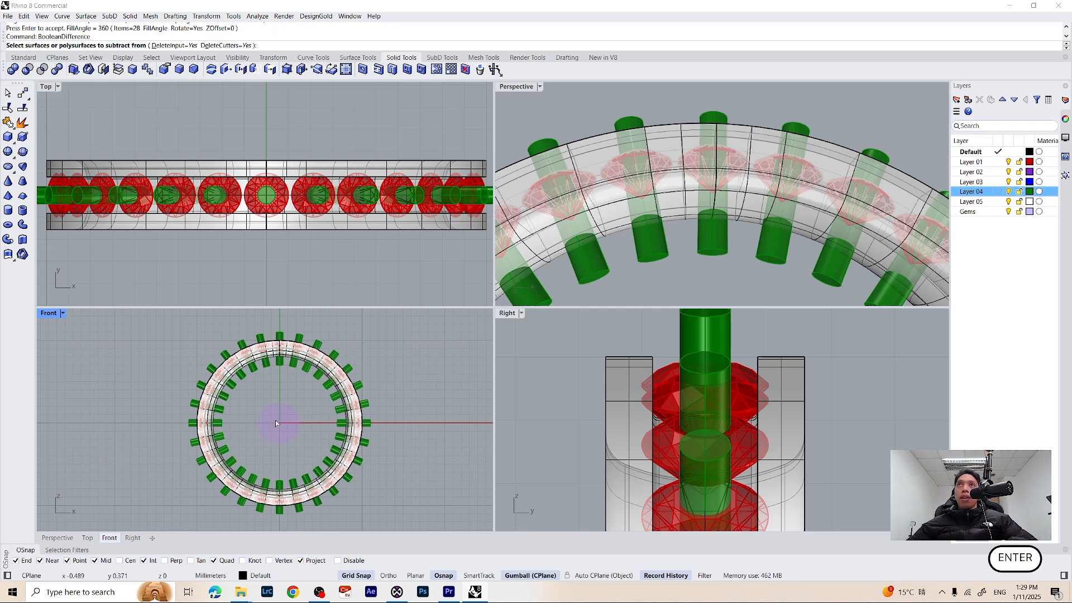
mouse_move(252, 402)
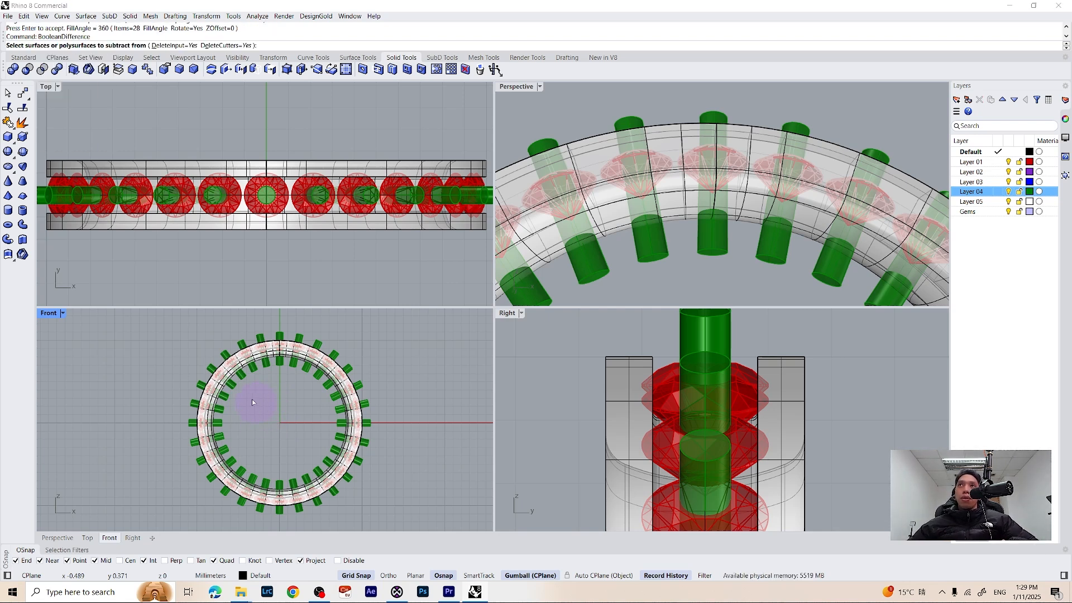
mouse_move(291, 350)
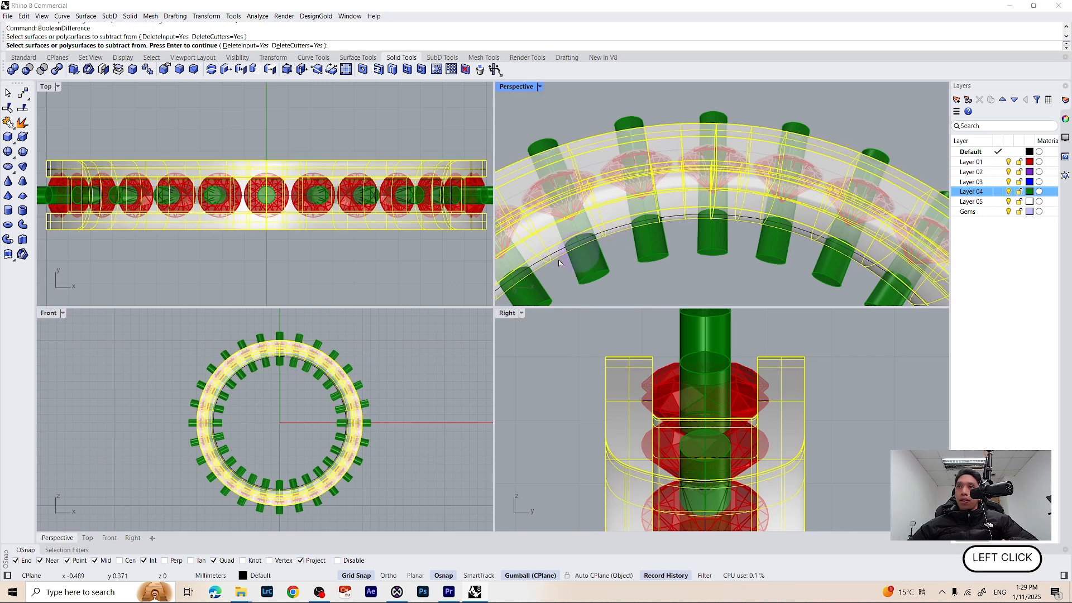
- BooleanDifference the Layer 04 cylinders from the band and accept the history warning
click(339, 365)
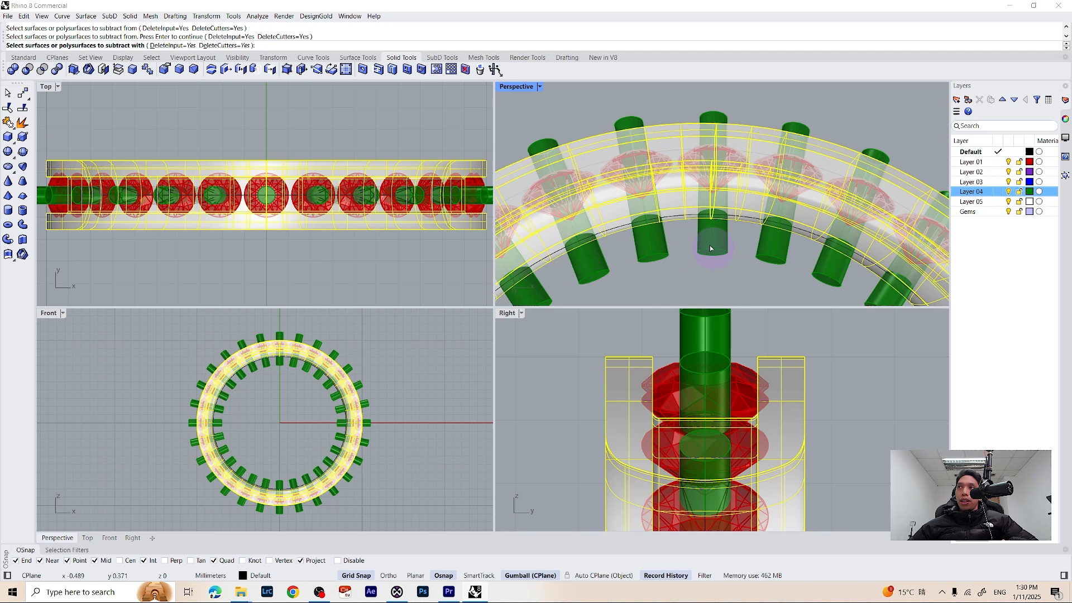
mouse_move(928, 239)
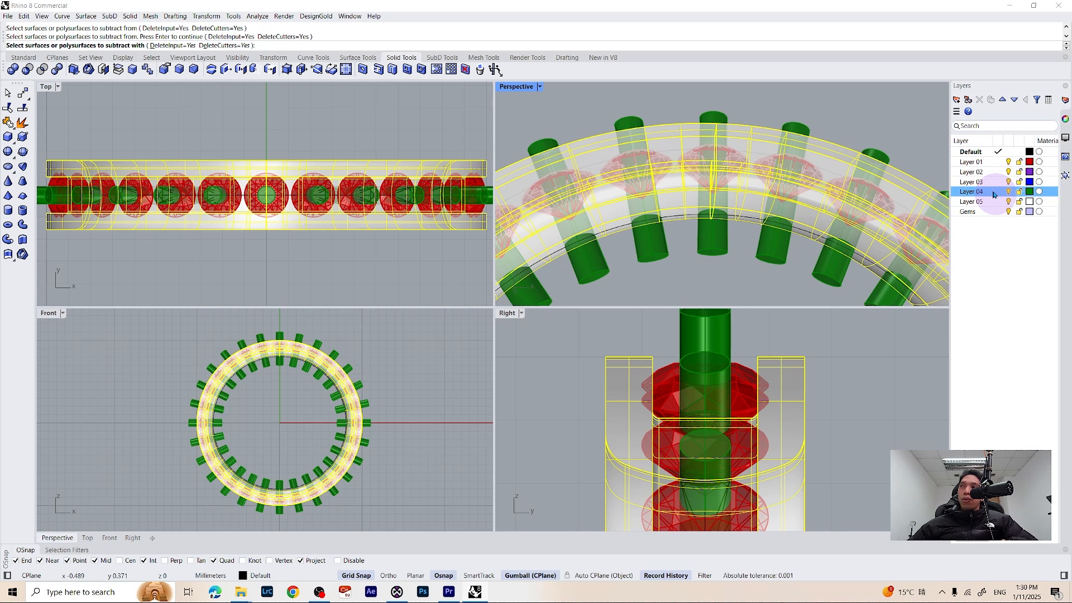
right_click(970, 192)
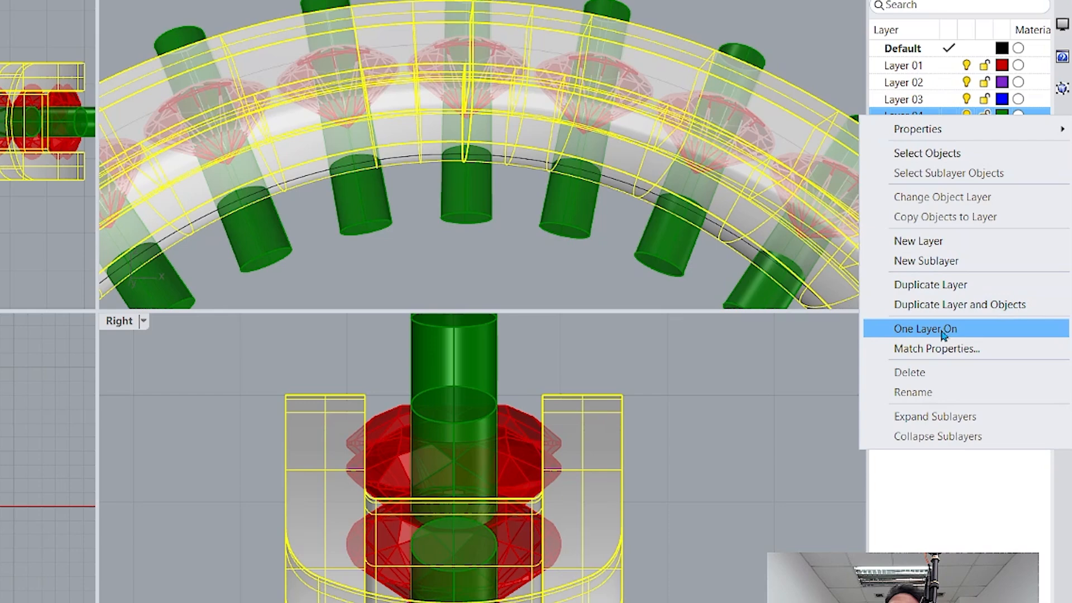
click(925, 329)
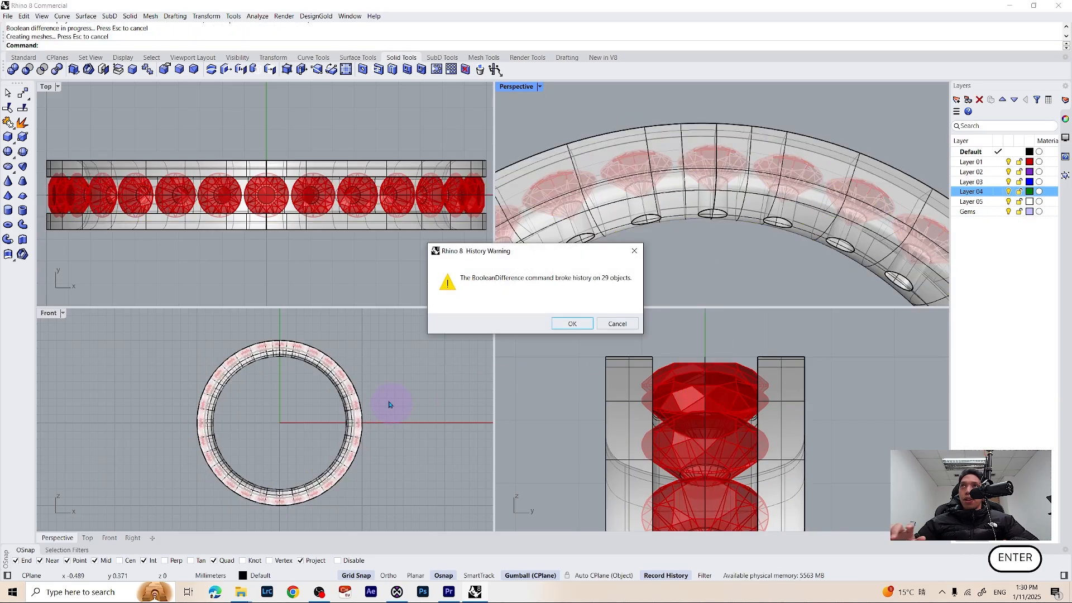
click(571, 323)
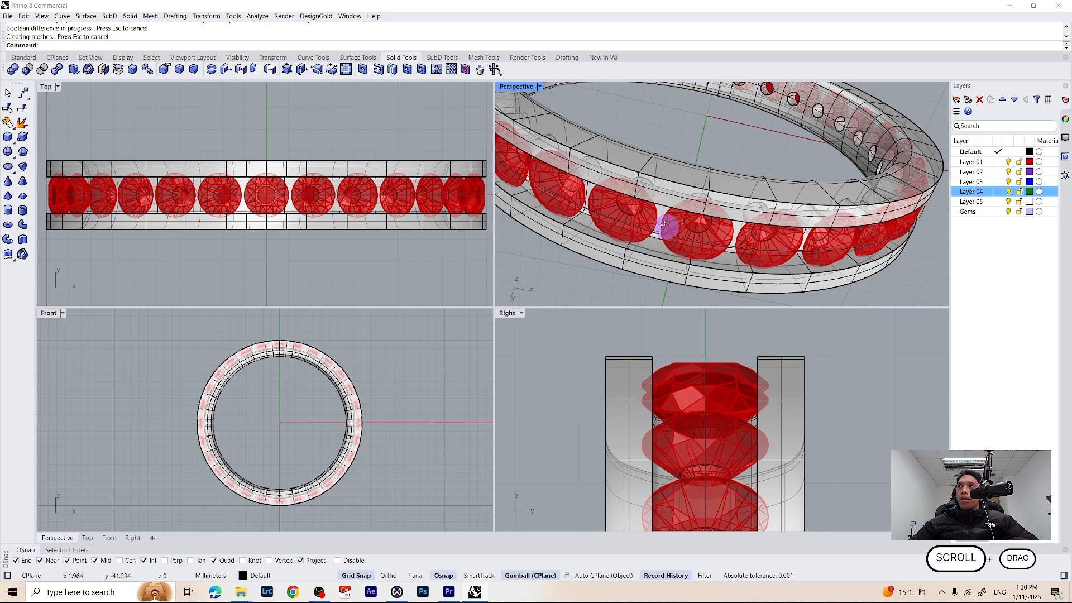